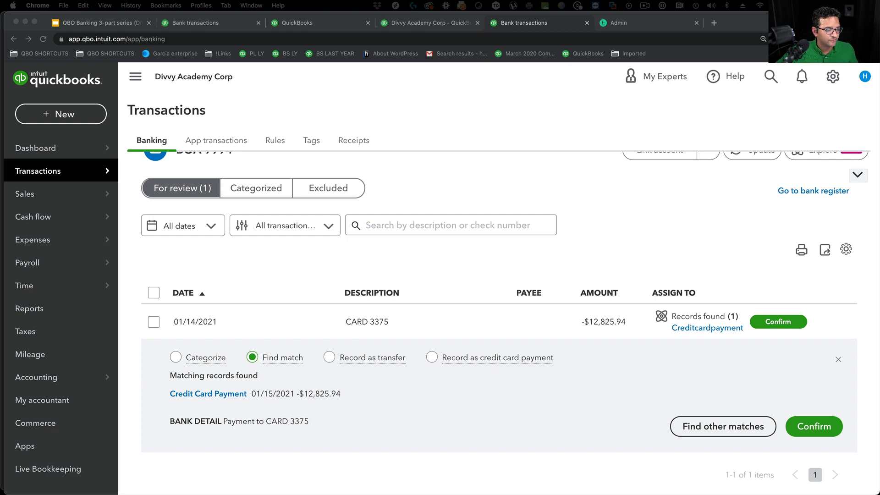
Step: Categorize the -$12,825.94 CARD 3375 bank transaction to CHASE VISA 3375 and confirm it
click(175, 358)
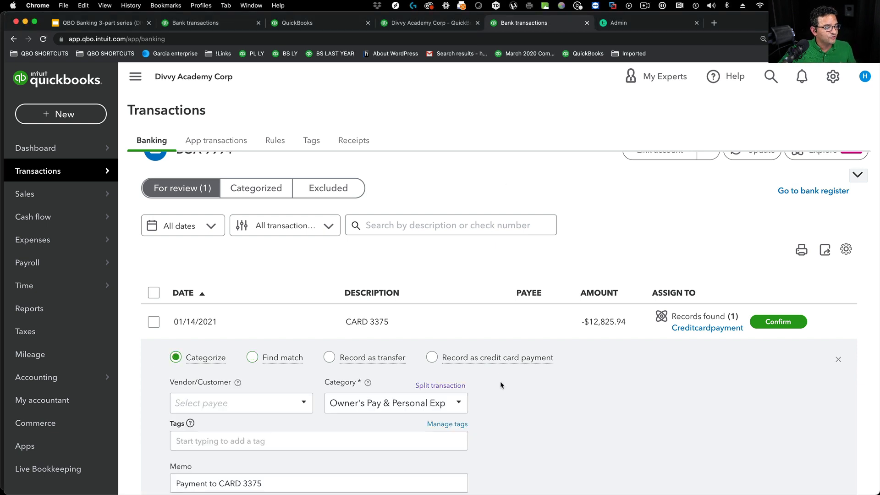
scroll(down, 3)
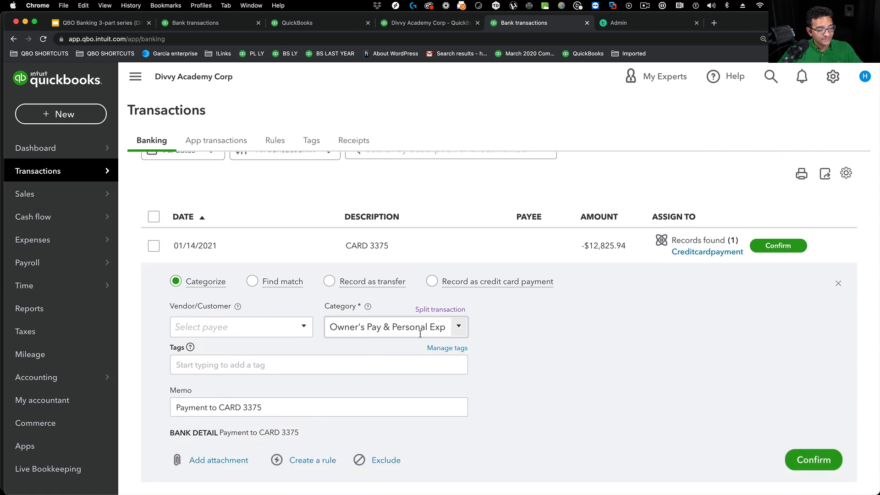
click(394, 327)
text(Card)
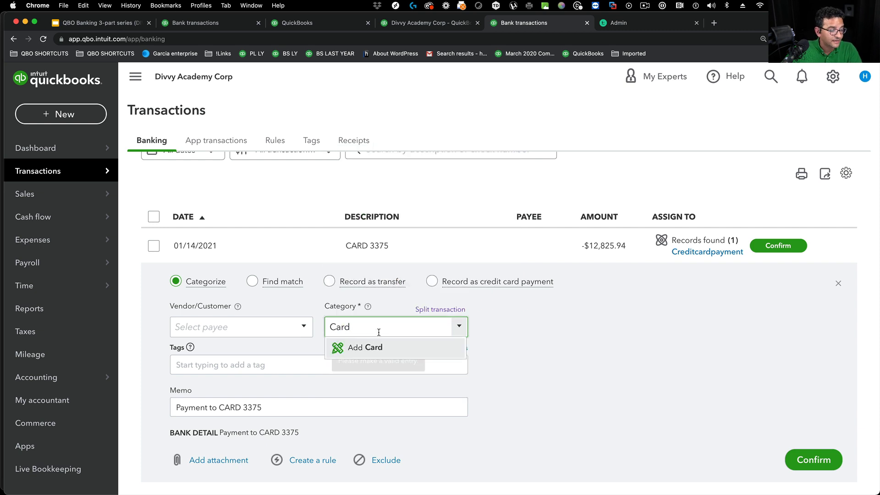
text(3375)
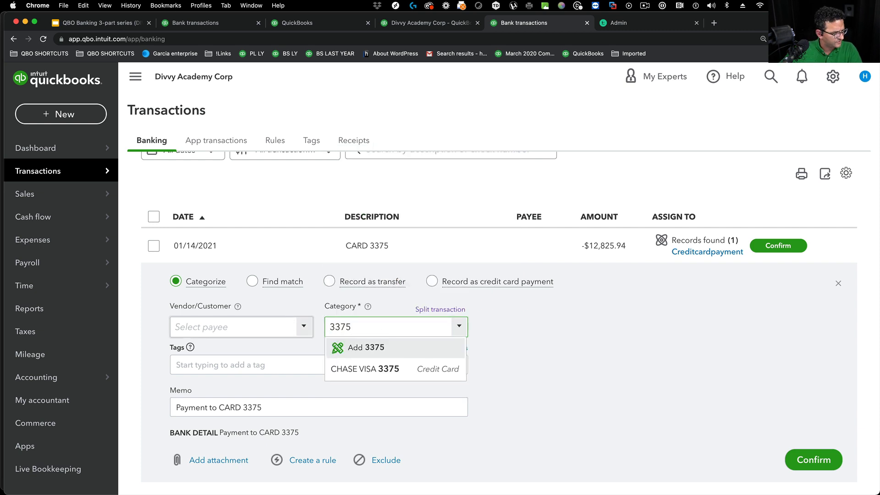
click(364, 369)
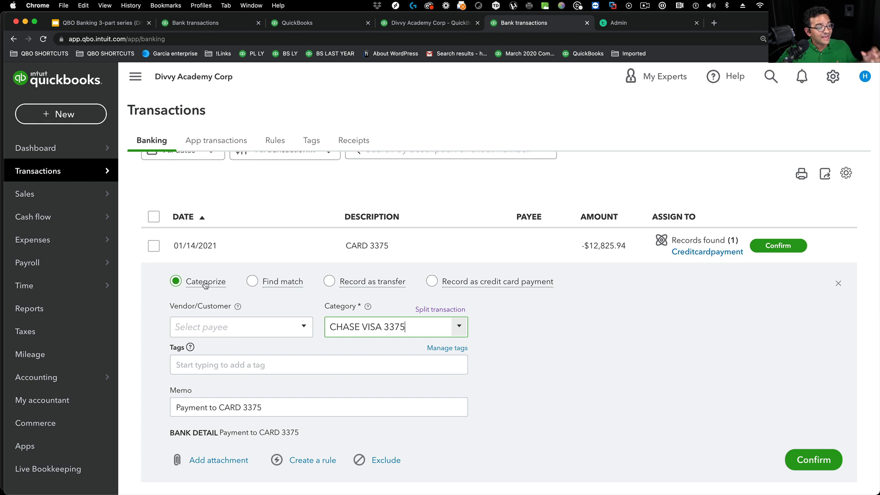
mouse_move(205, 281)
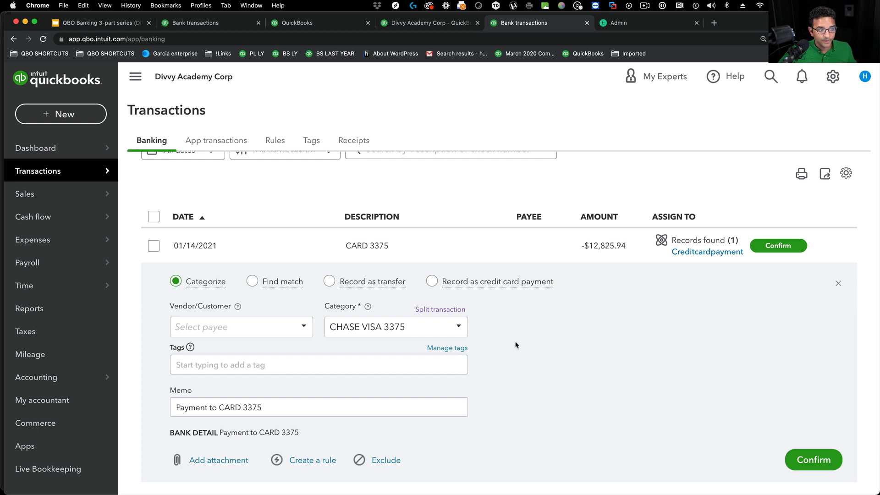
click(813, 459)
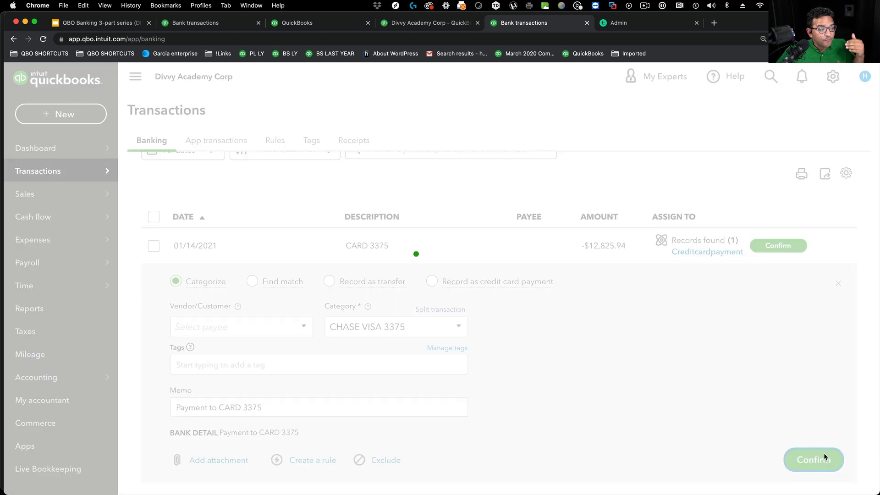
Step: View the BOA 9994 register from the chart of accounts, showing both $12,825.94 entries
click(813, 459)
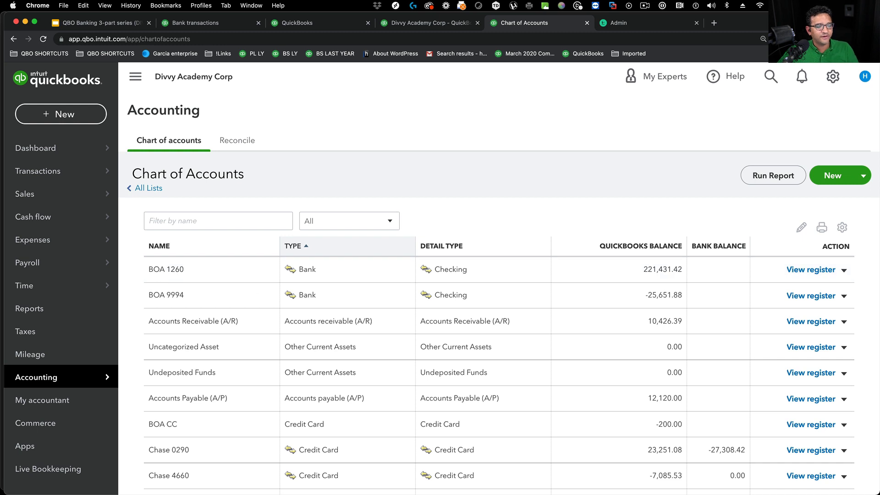
click(809, 270)
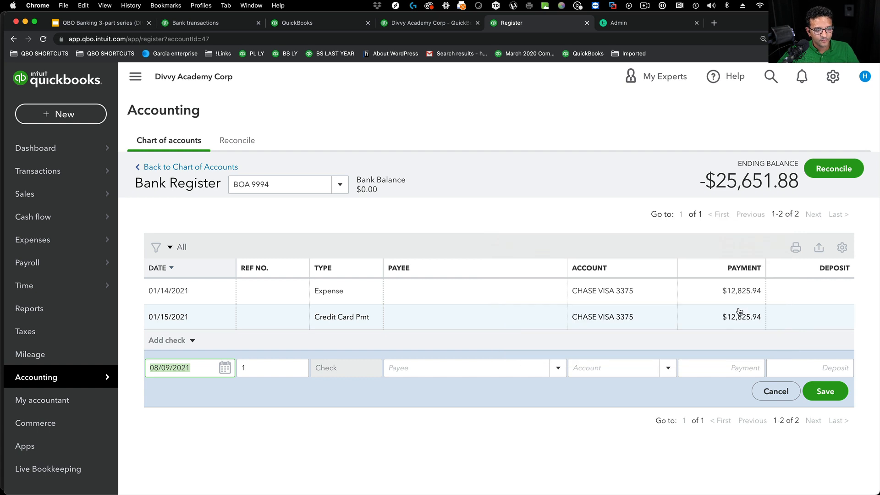
mouse_move(739, 312)
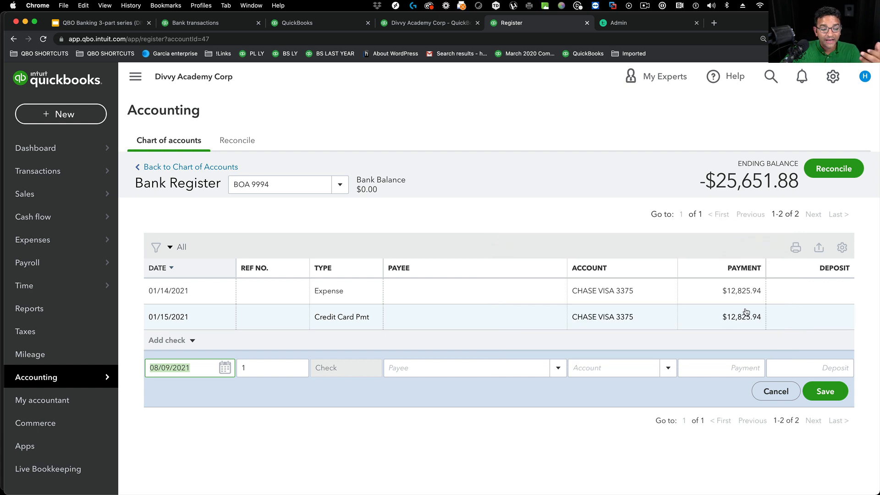
click(278, 184)
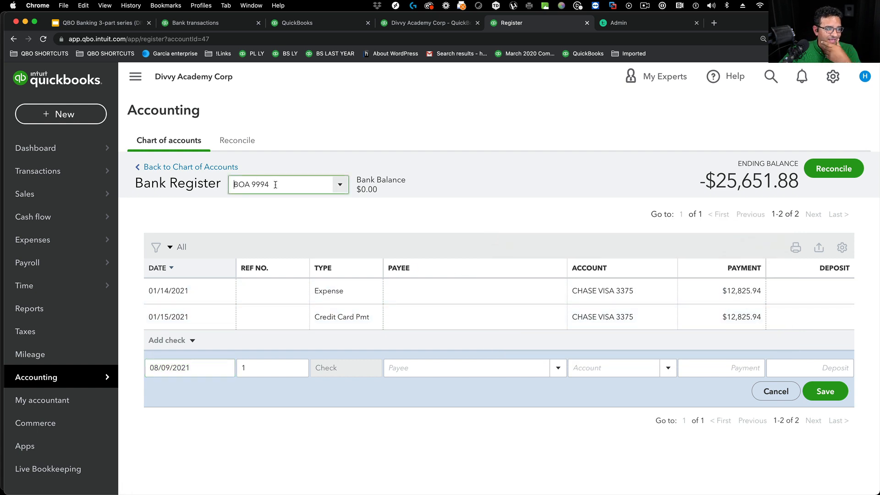
Step: Start a BOA 9994 reconciliation with ending balance -12,825.94 and ending date 02/28/2021
click(833, 76)
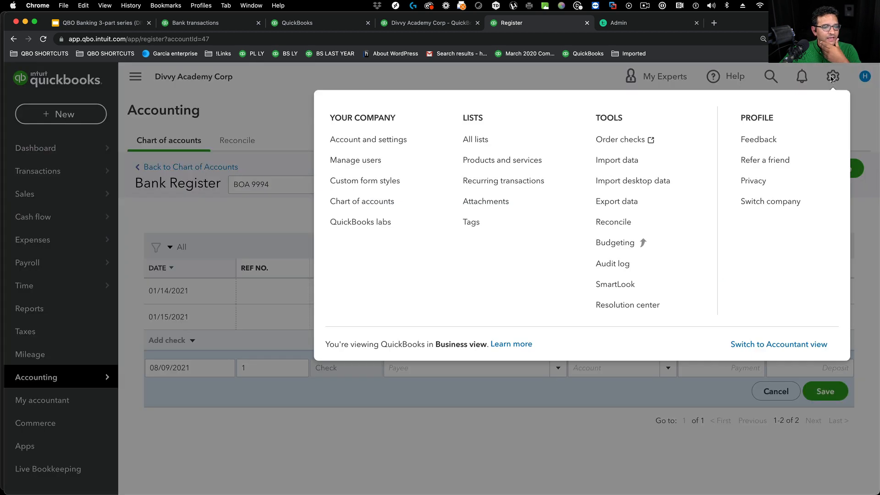
click(613, 221)
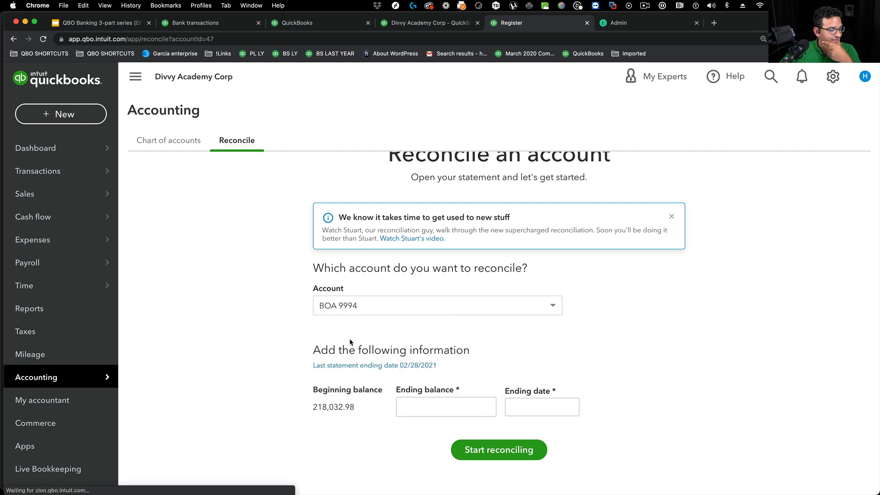
click(445, 406)
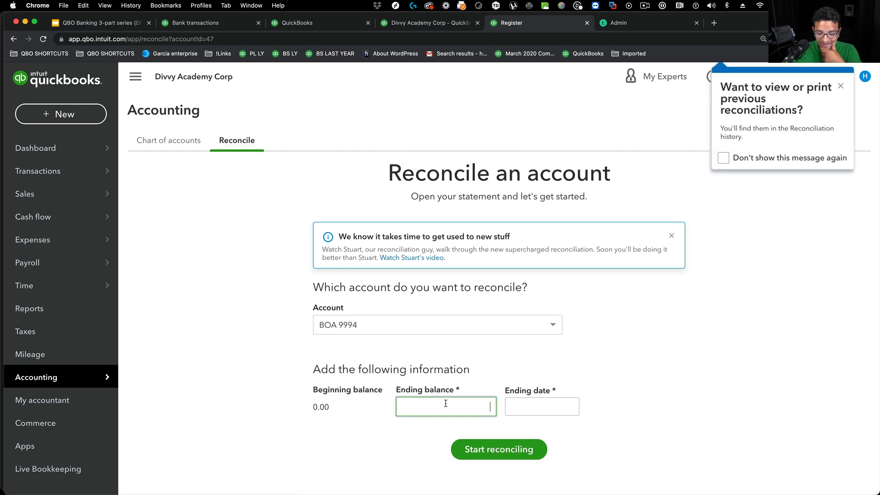
text(-12.00)
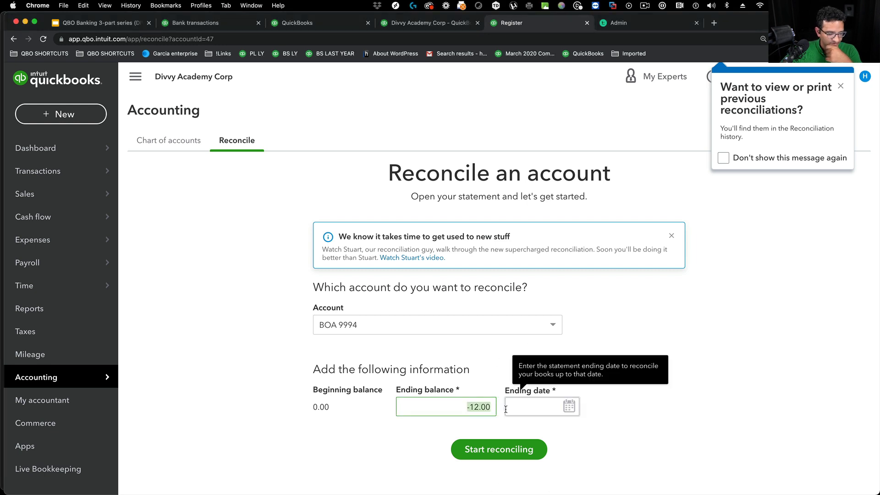
text(12825)
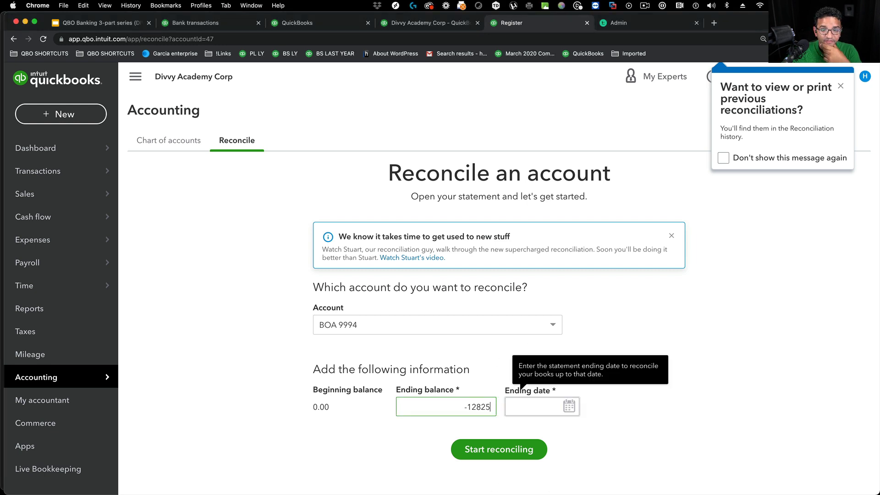
text(.94)
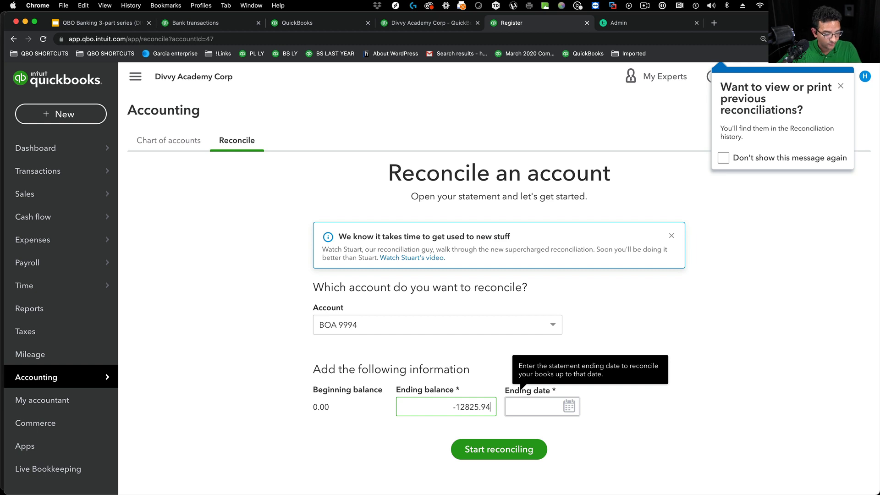
text(01/)
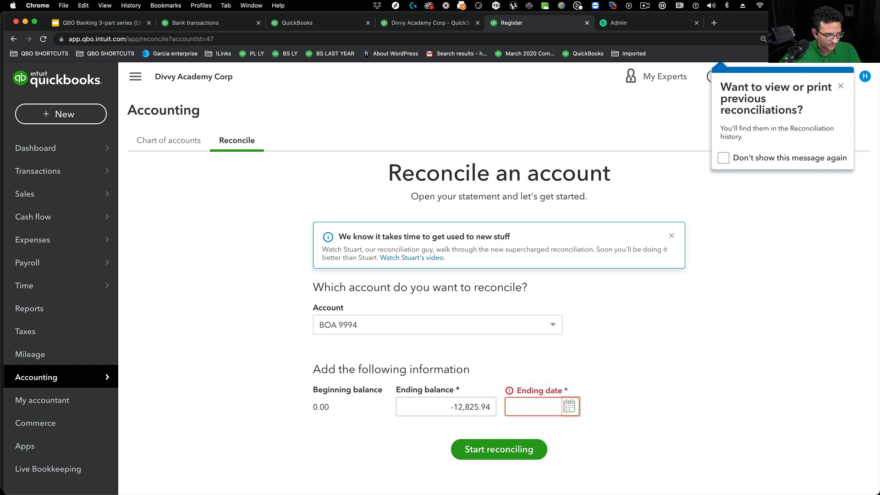
text(02/28/2021)
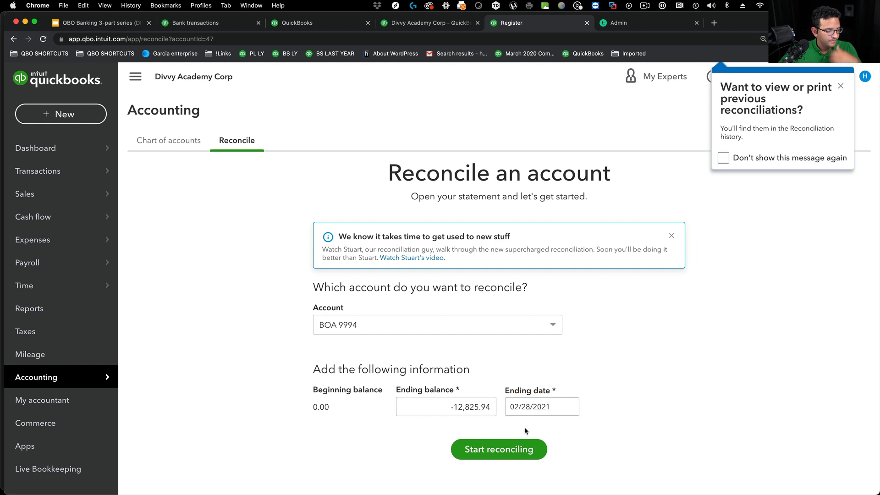
Step: Reconcile BOA 9994 through February 28, 2021 and finish with a $0.00 difference
click(499, 449)
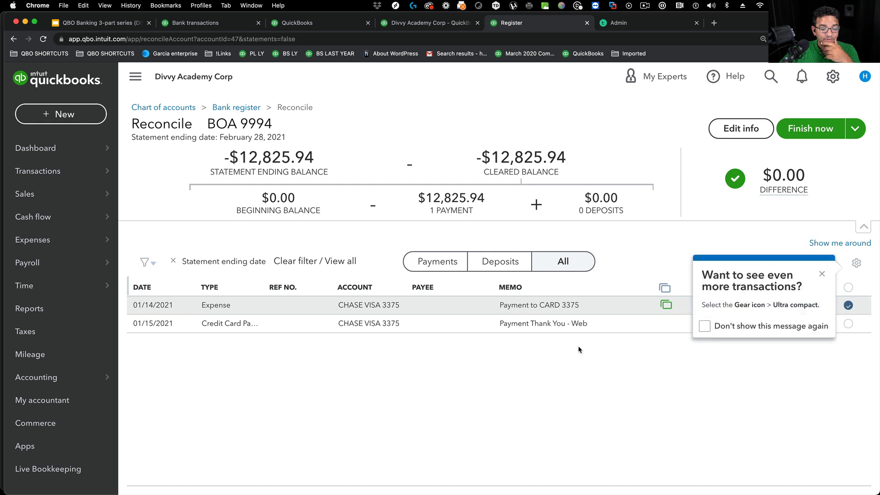
click(821, 274)
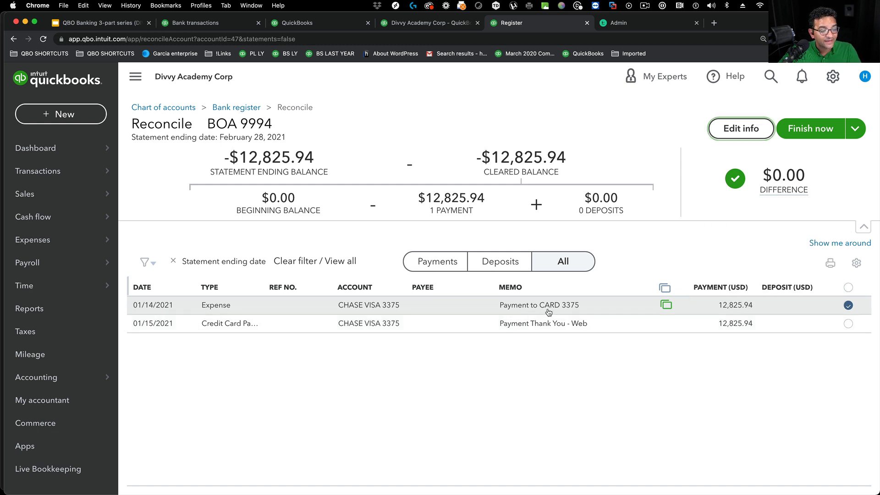
mouse_move(638, 314)
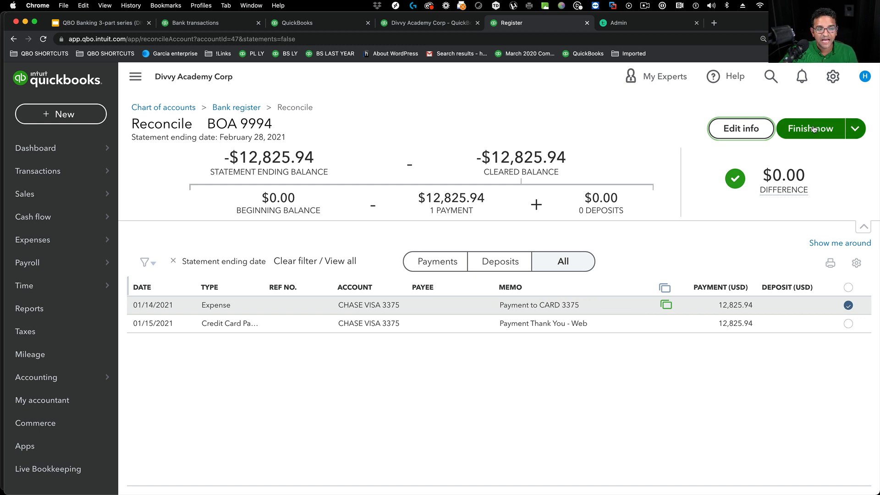
click(809, 129)
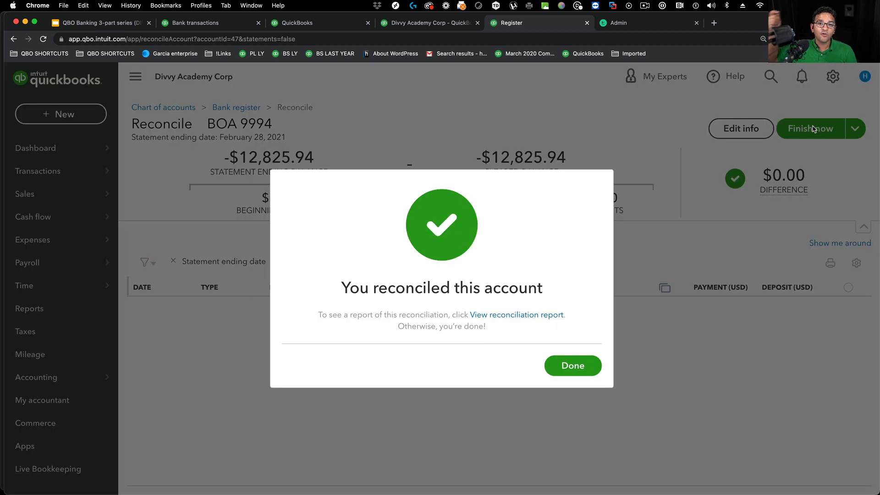
mouse_move(586, 391)
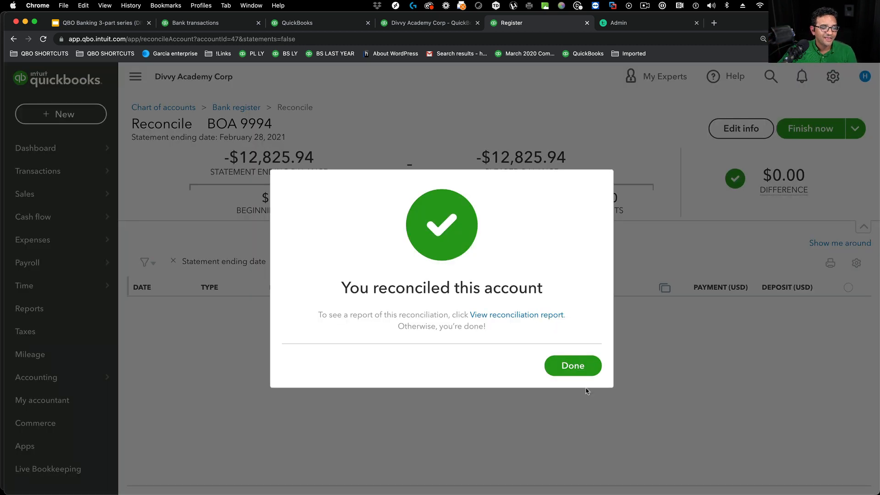
click(572, 366)
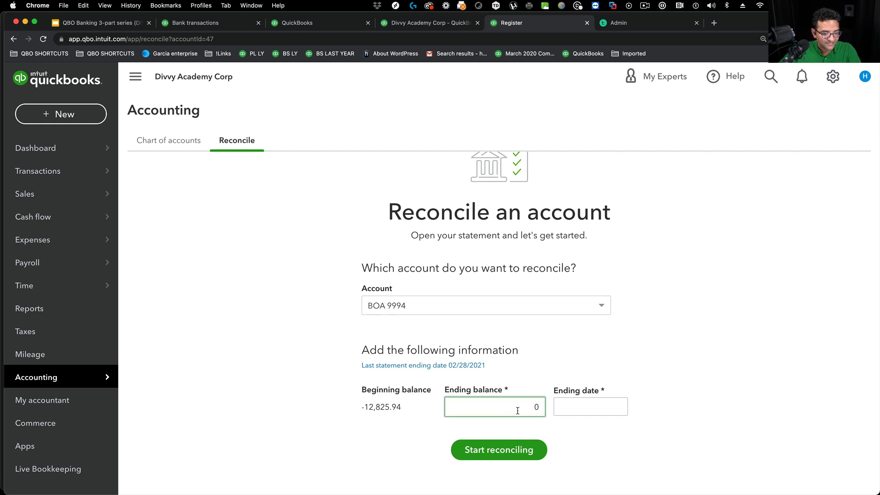
Step: Reconcile BOA 9994 to 03/31/2021 at 0.00, exposing the $12,825.94 duplicate payment difference
text(03312)
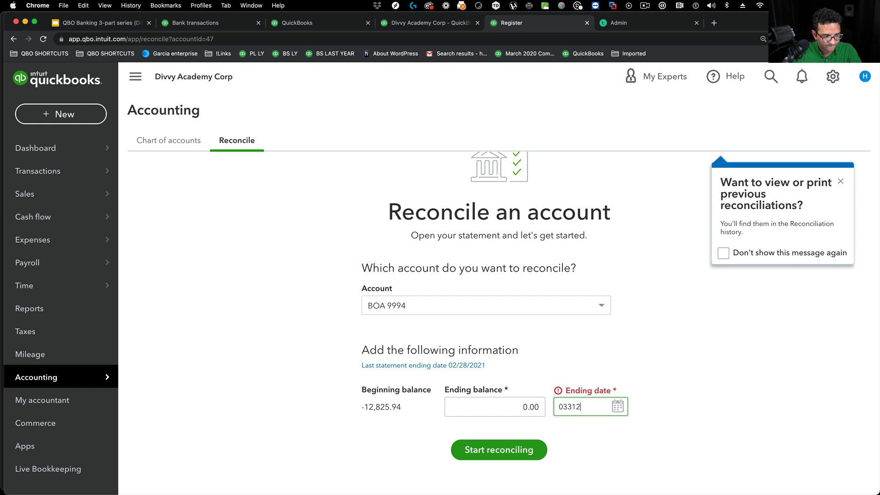
key(Backspace)
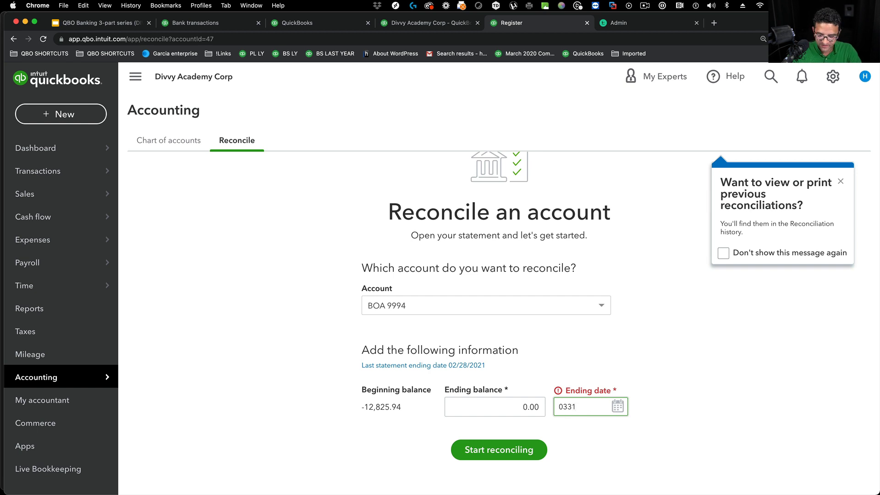
click(498, 449)
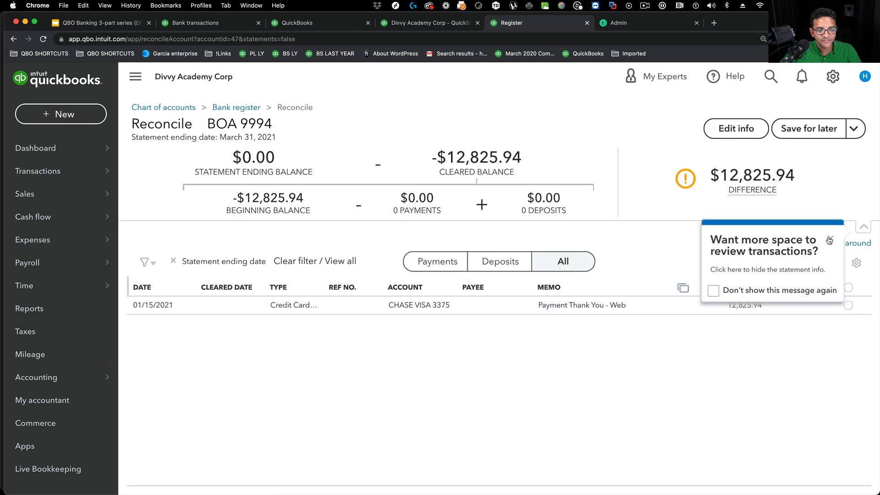
click(829, 239)
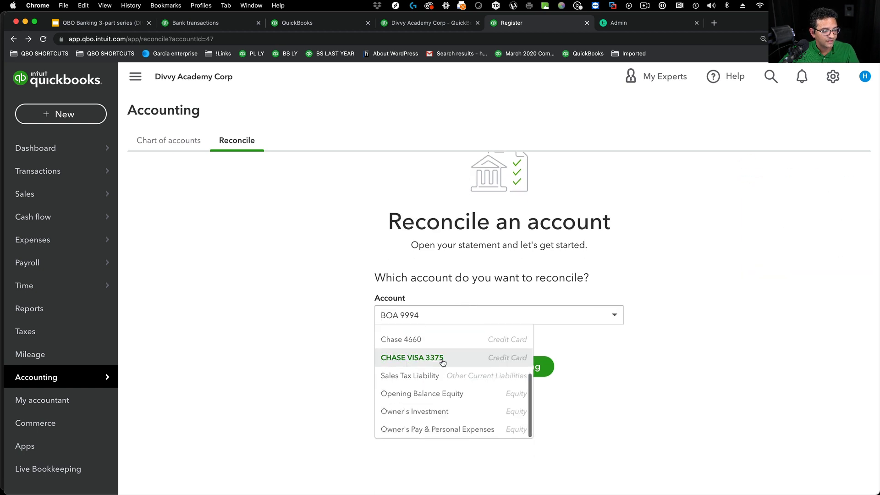
click(412, 357)
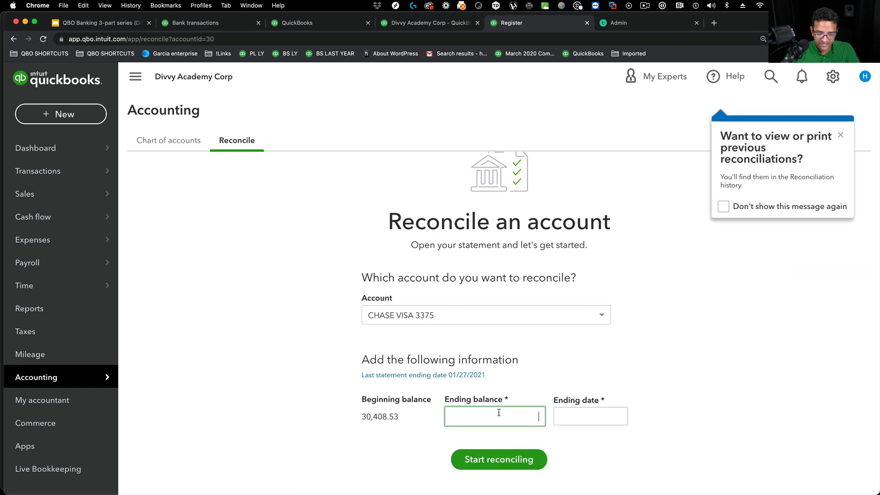
text(22,821.00)
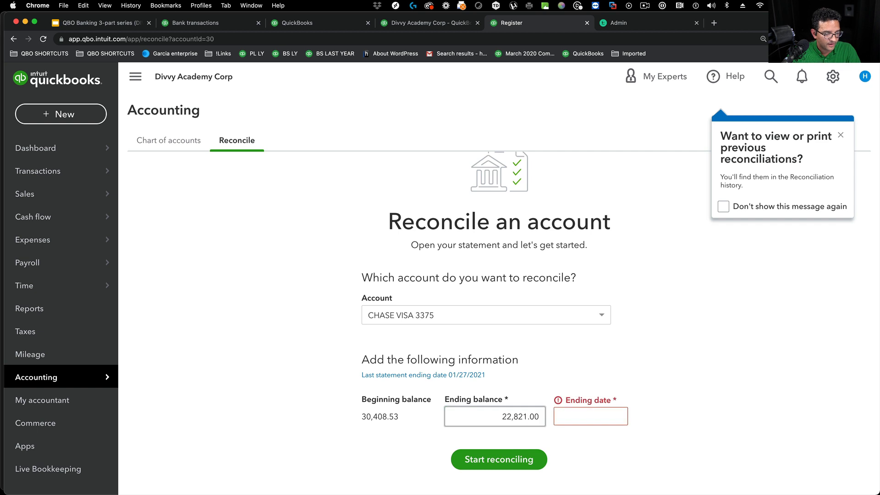
text(0)
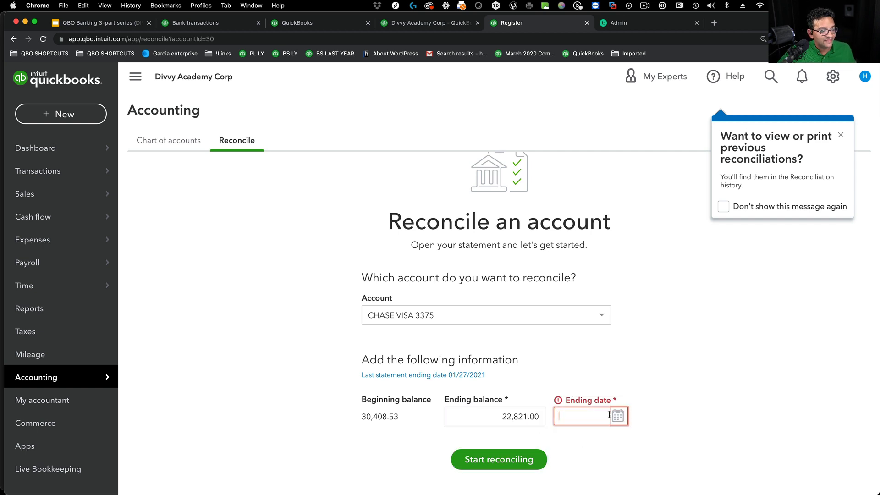
text(0131)
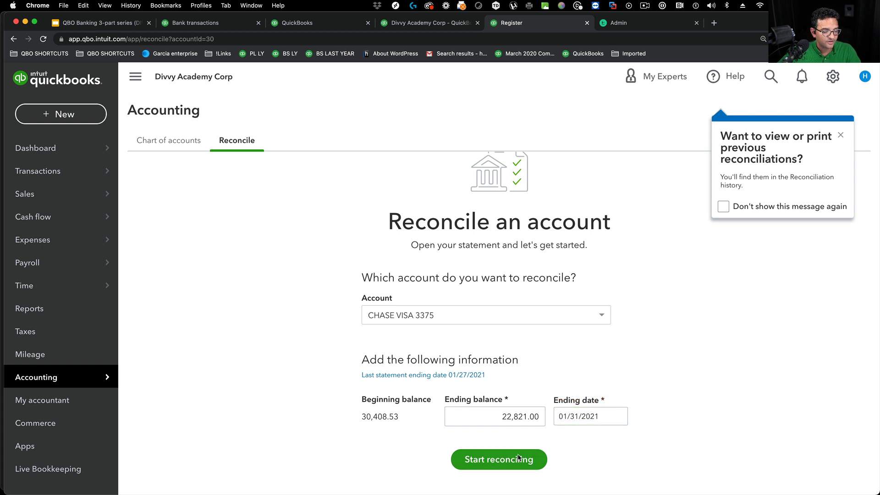
click(498, 459)
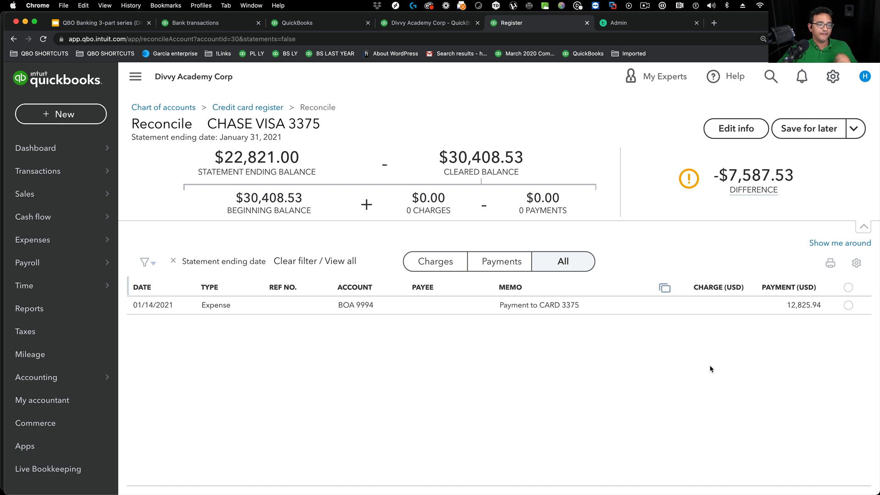
mouse_move(587, 360)
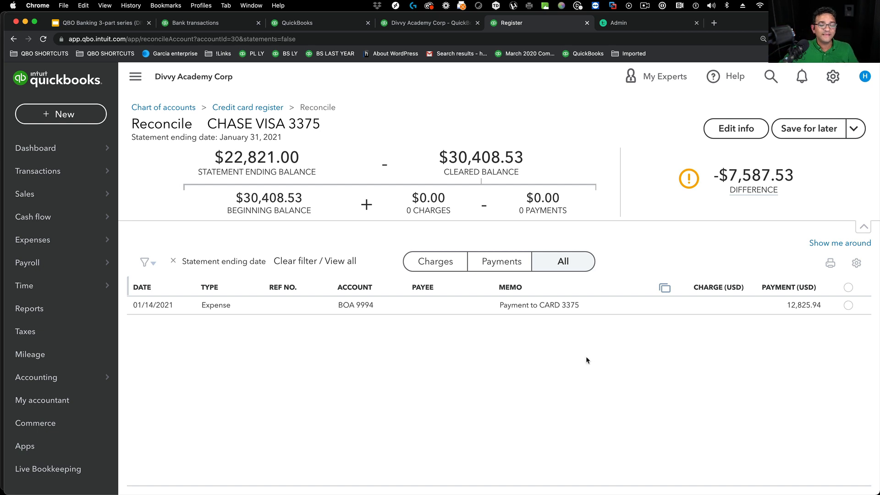
mouse_move(594, 360)
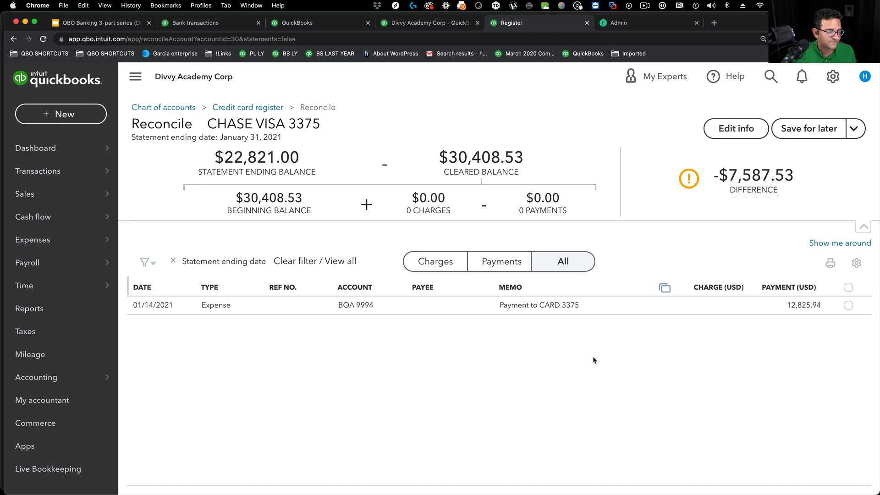
click(538, 304)
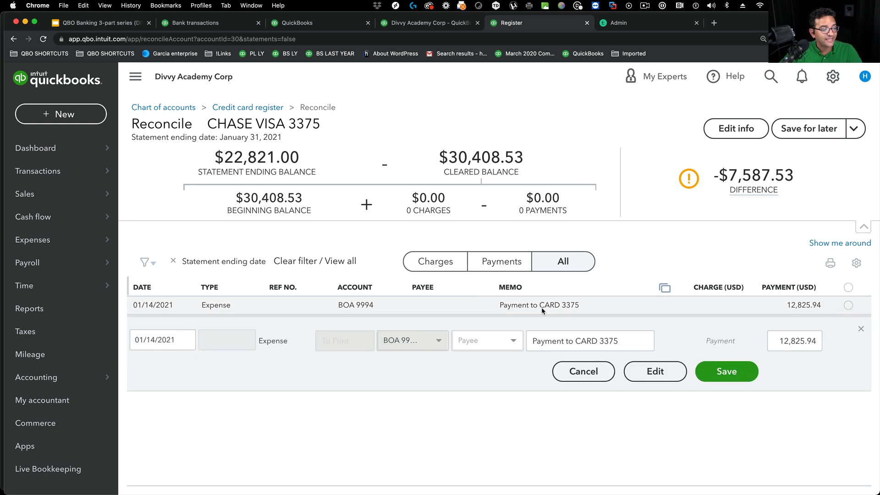
click(654, 372)
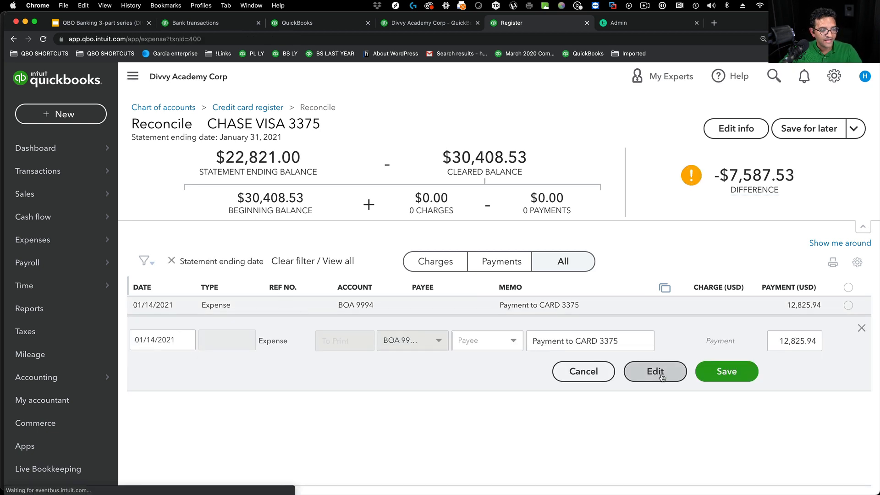
click(654, 371)
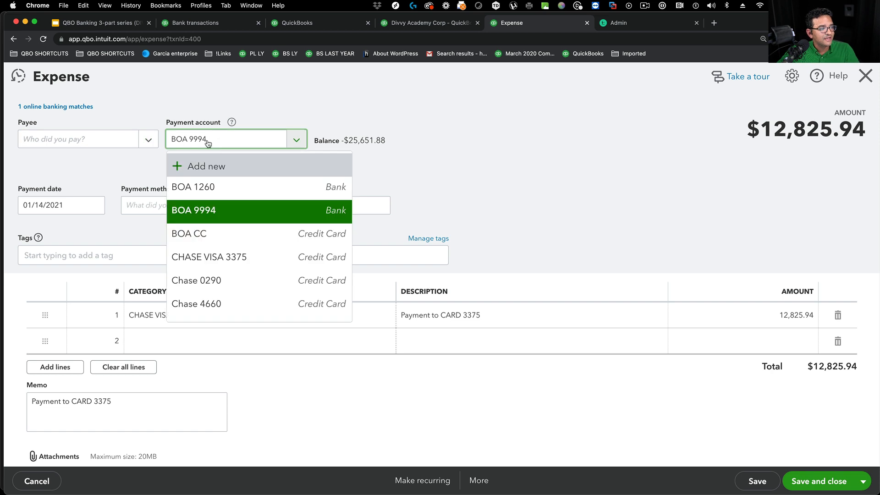
click(194, 211)
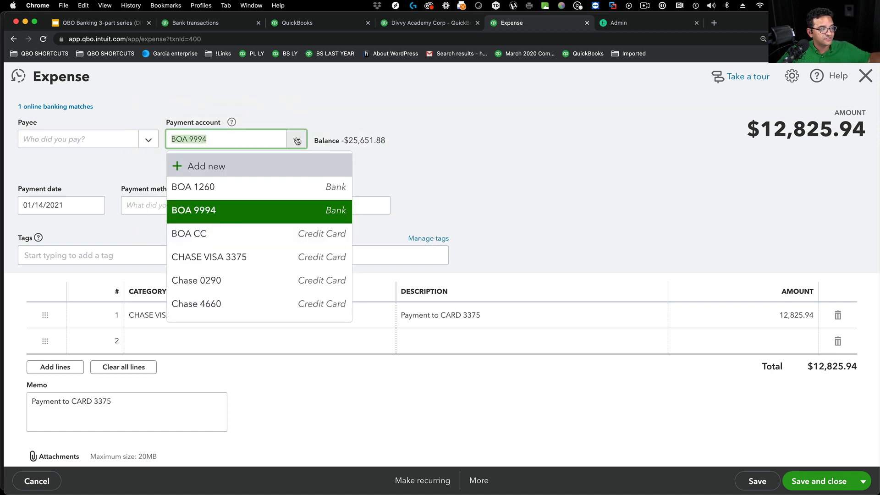
click(193, 211)
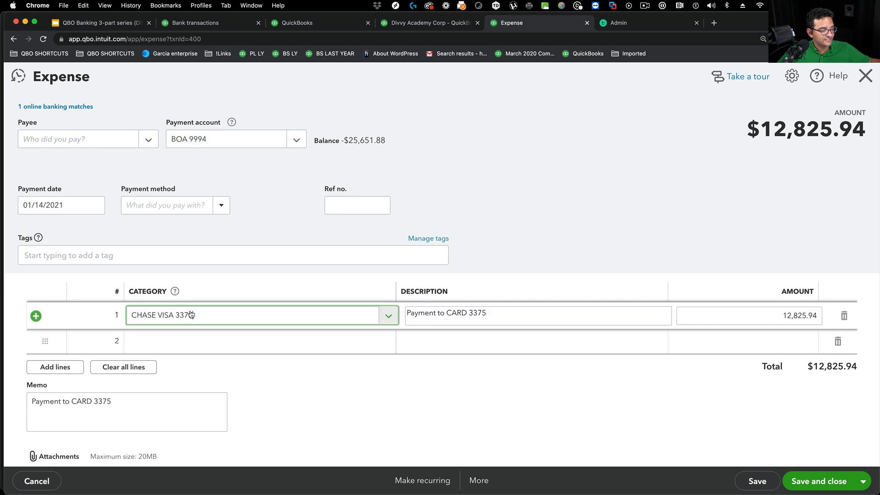
Step: Recategorize the expense to TRANSFERS, save it and confirm the reconciled-transaction warning
click(387, 314)
text(TRANSFERS)
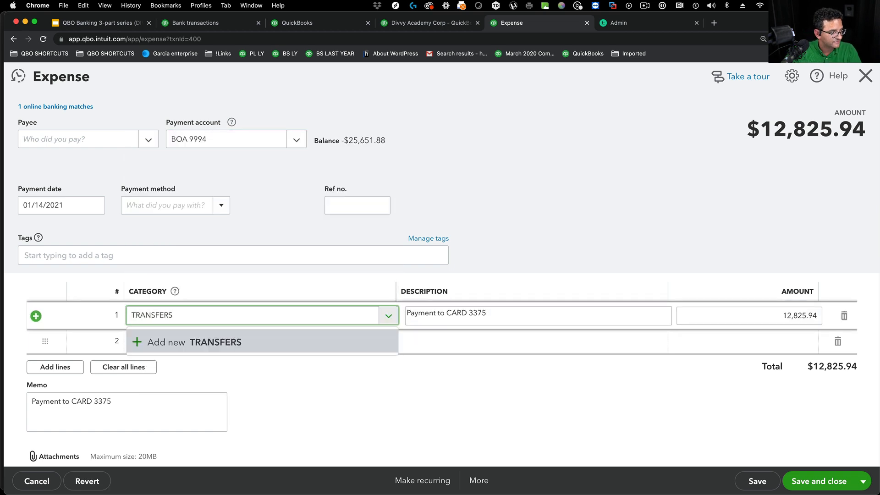
click(191, 342)
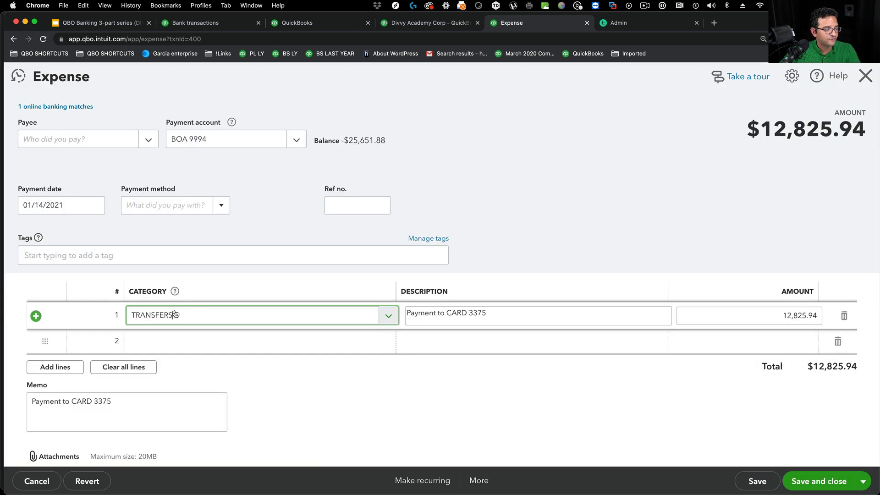
click(756, 481)
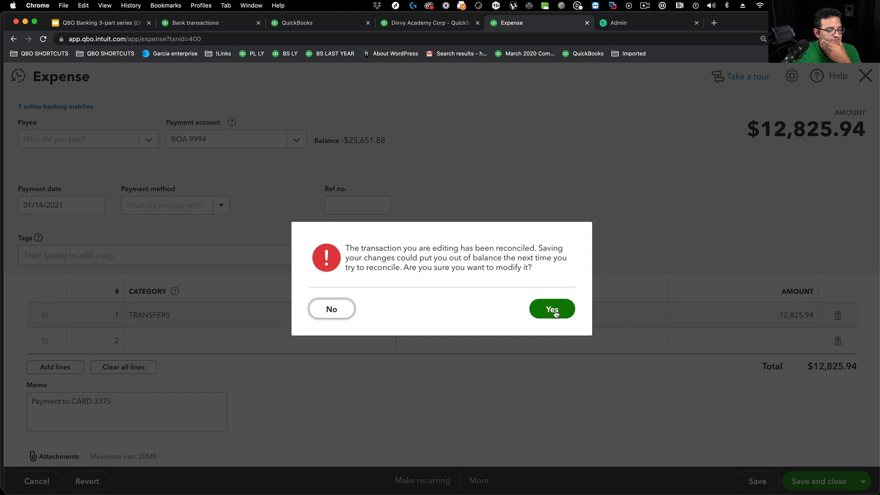
click(551, 308)
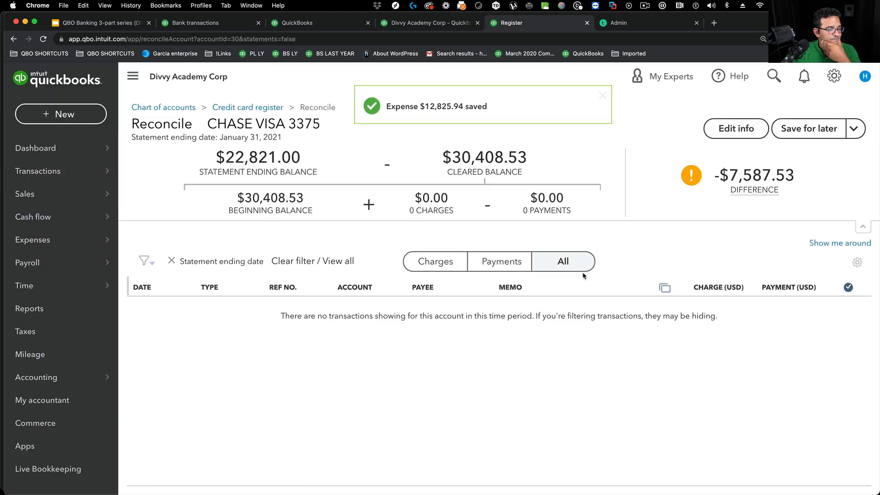
Step: Return to Reconcile and choose BOA 9994 as the account to reconcile
click(834, 76)
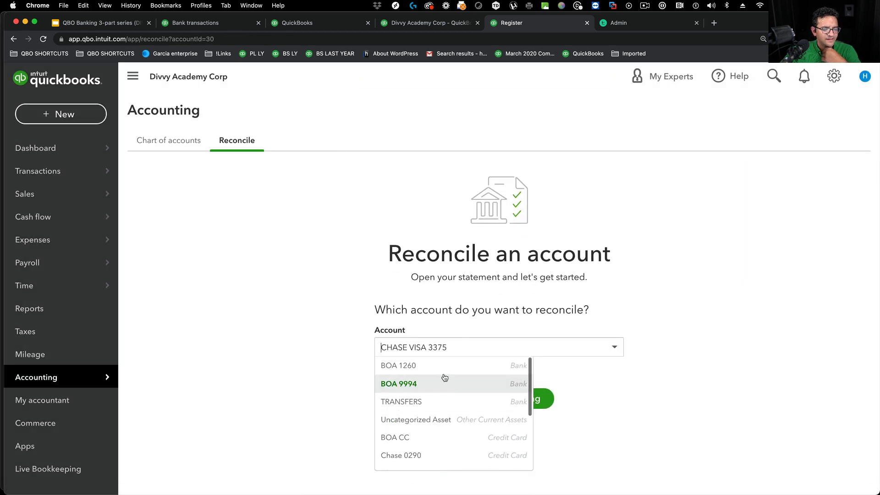
click(399, 383)
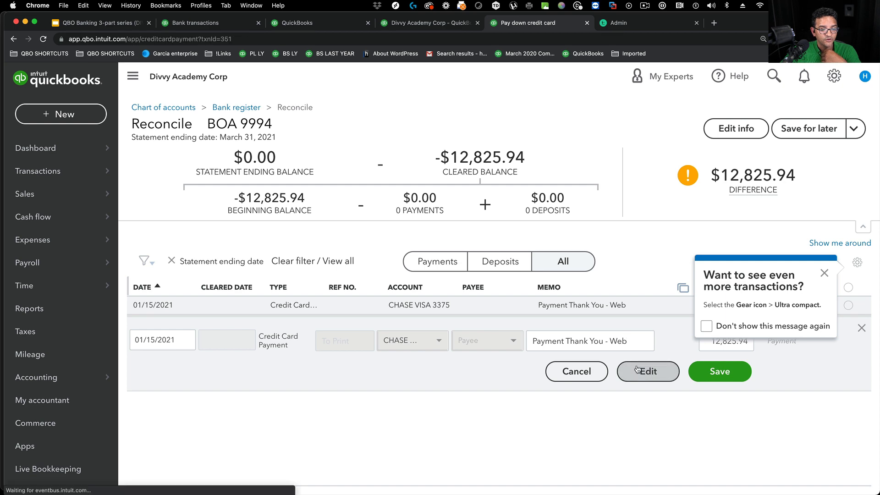
click(647, 372)
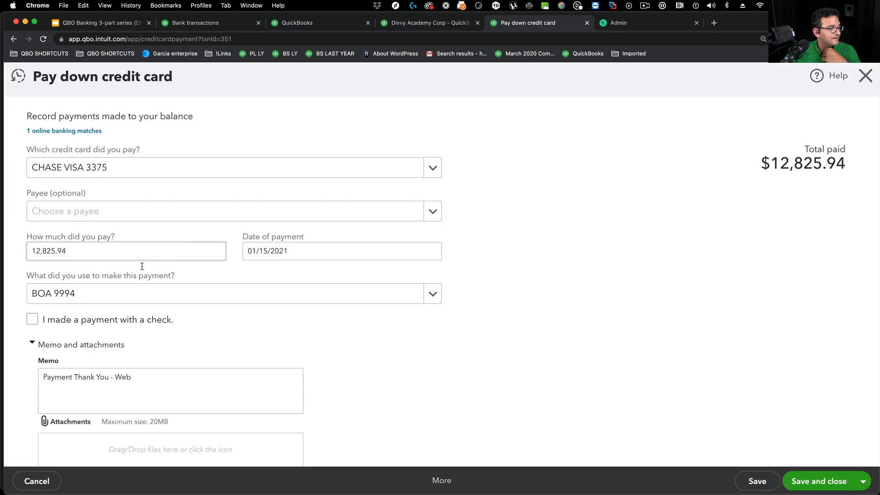
click(225, 167)
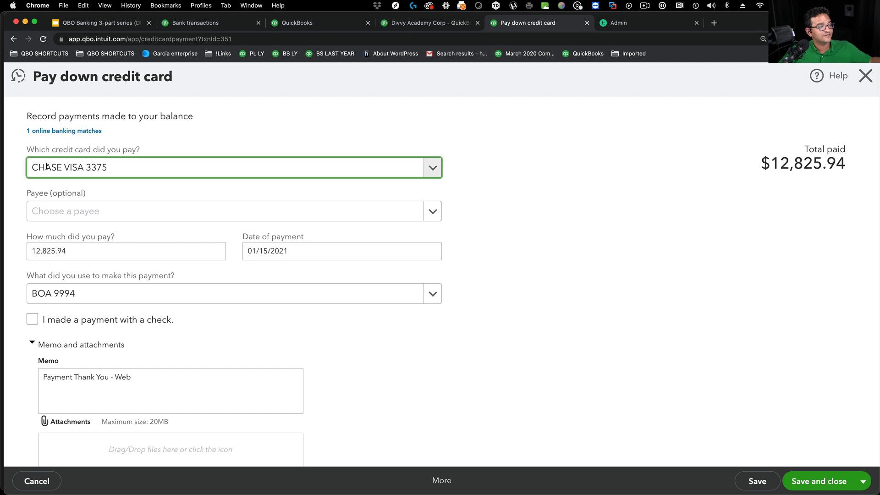
click(232, 294)
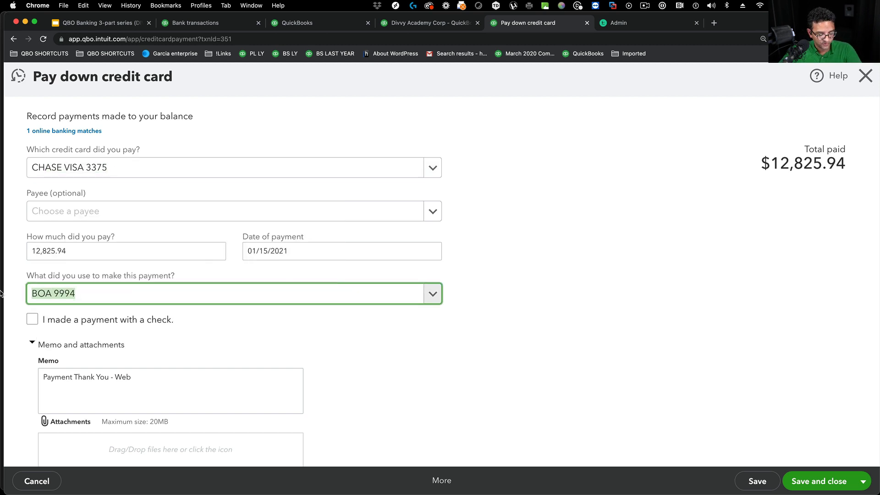
click(225, 294)
text(TRANSFERS)
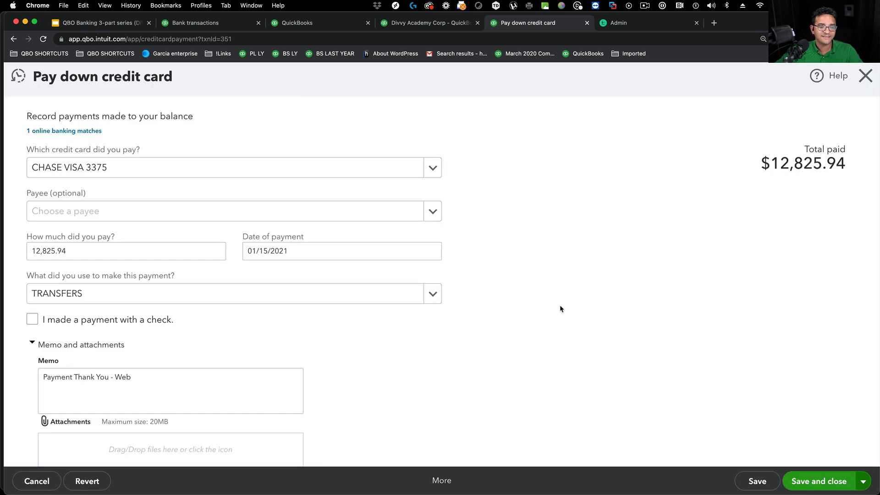
click(819, 481)
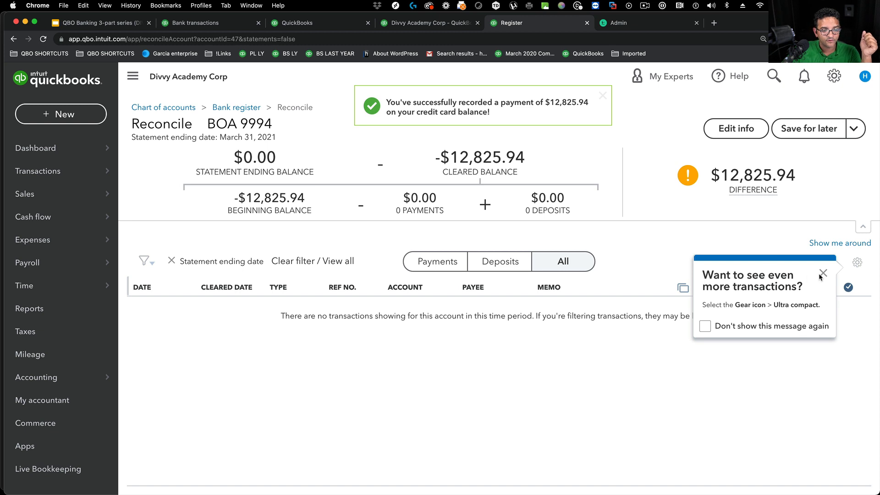
click(823, 273)
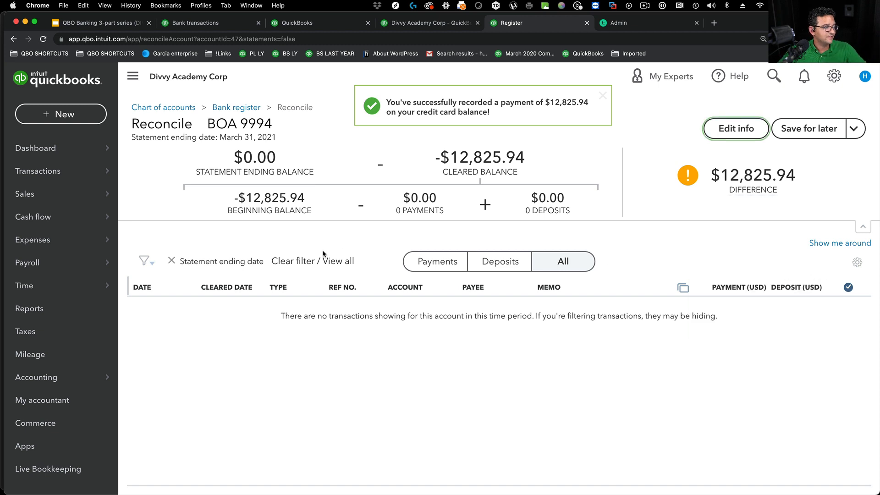
Step: Drill from the Balance Sheet into the TRANSFERS 0.00 balance to show its transaction report
click(30, 308)
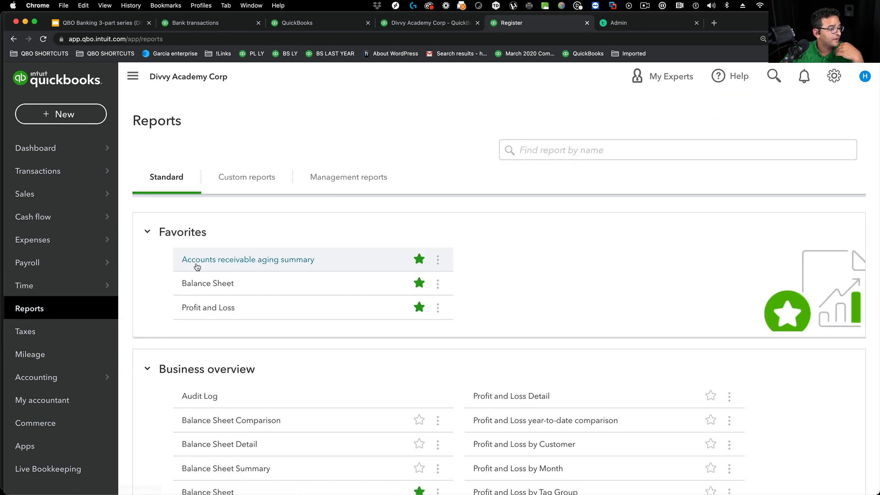
click(208, 283)
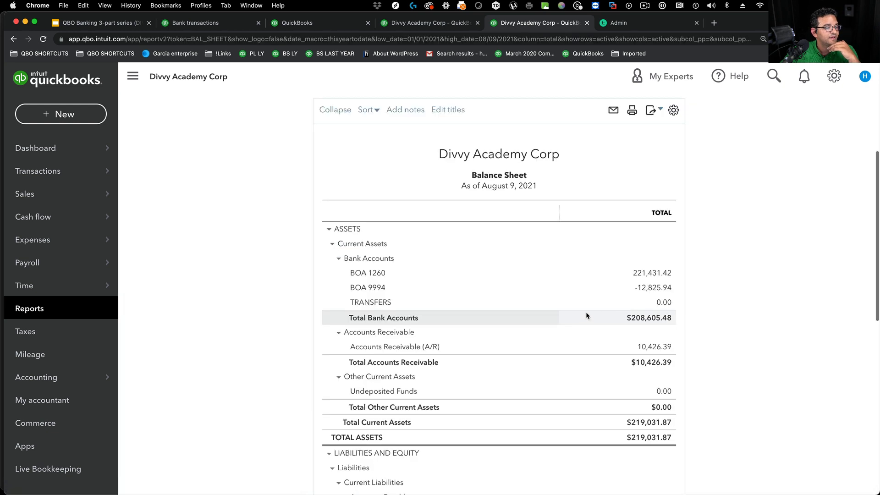
mouse_move(377, 301)
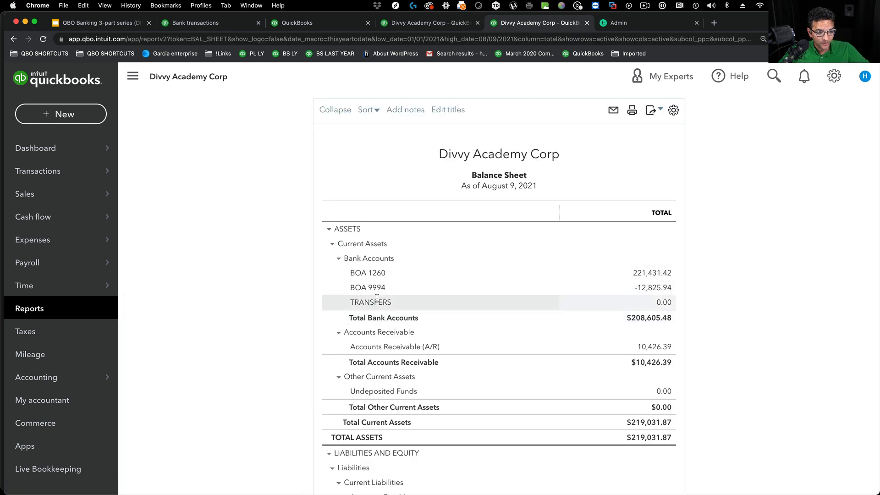
click(664, 302)
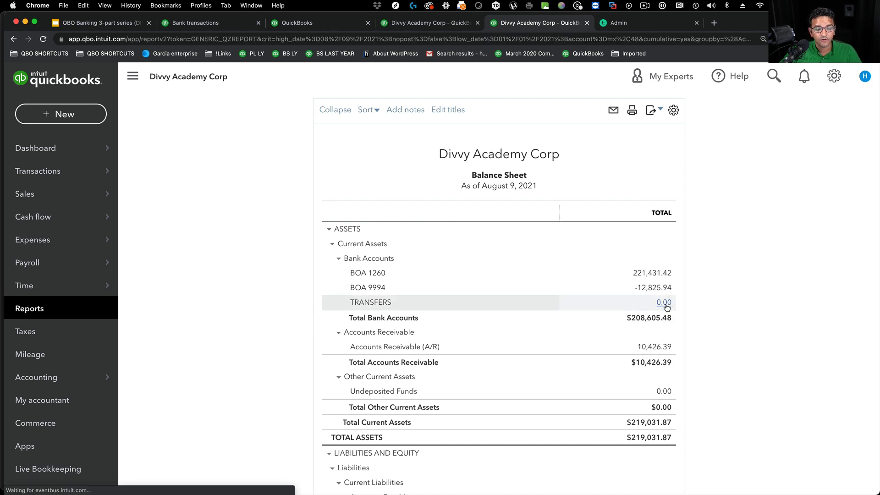
click(664, 303)
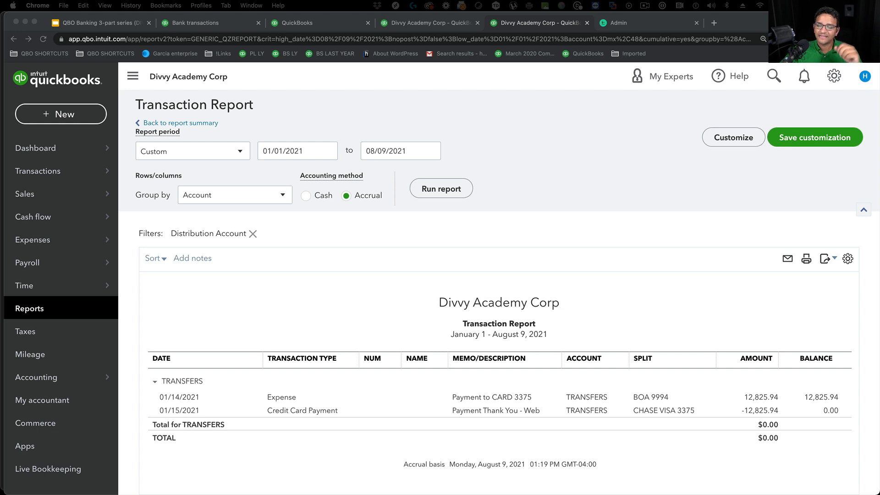
mouse_move(476, 404)
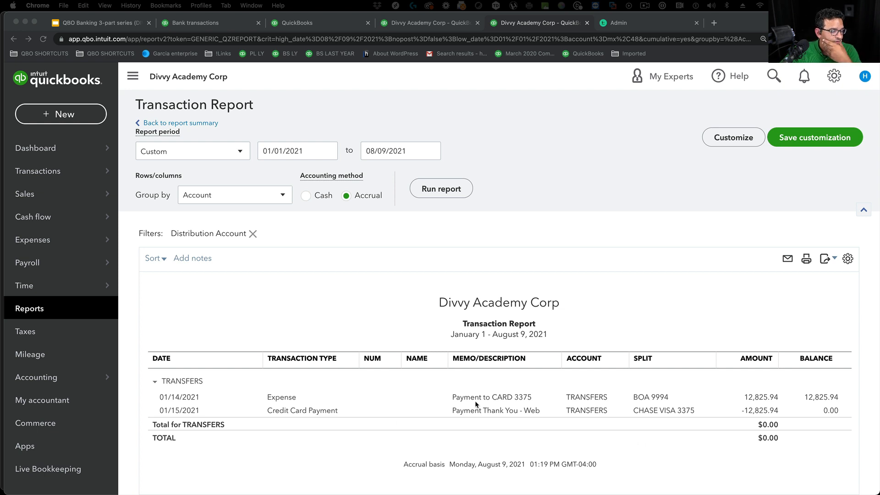
click(282, 397)
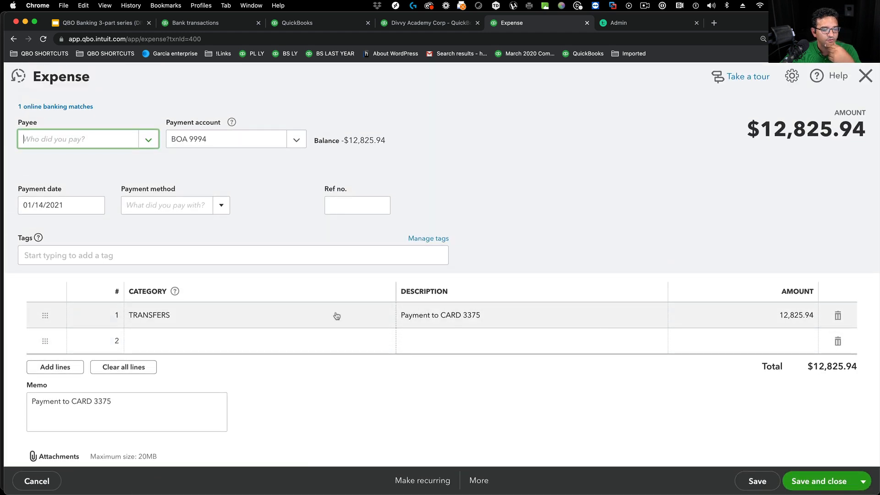
click(253, 315)
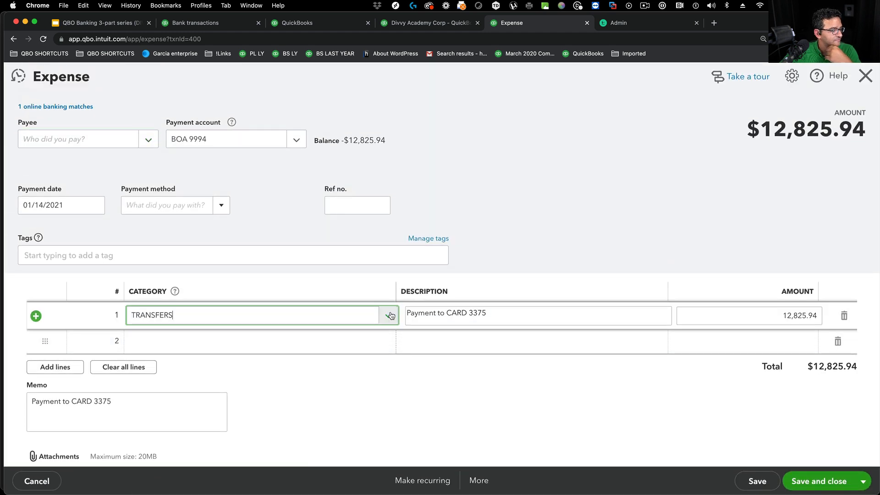
click(389, 315)
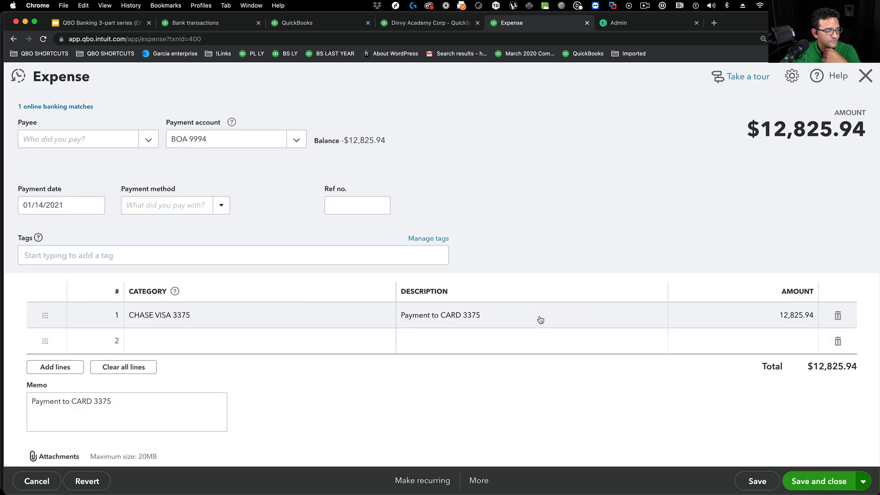
click(818, 481)
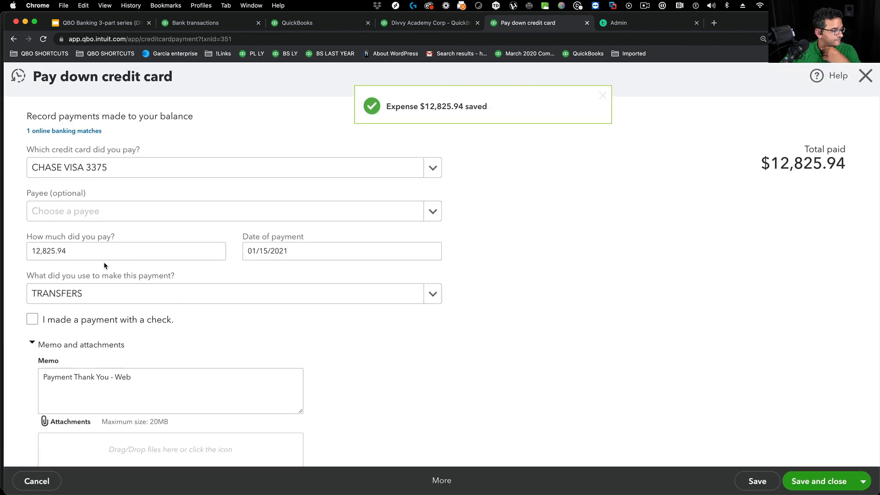
click(432, 293)
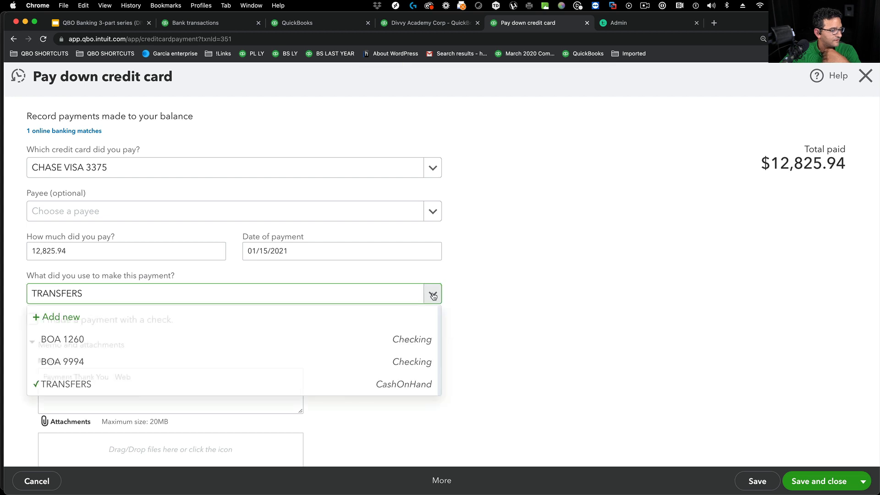
click(821, 481)
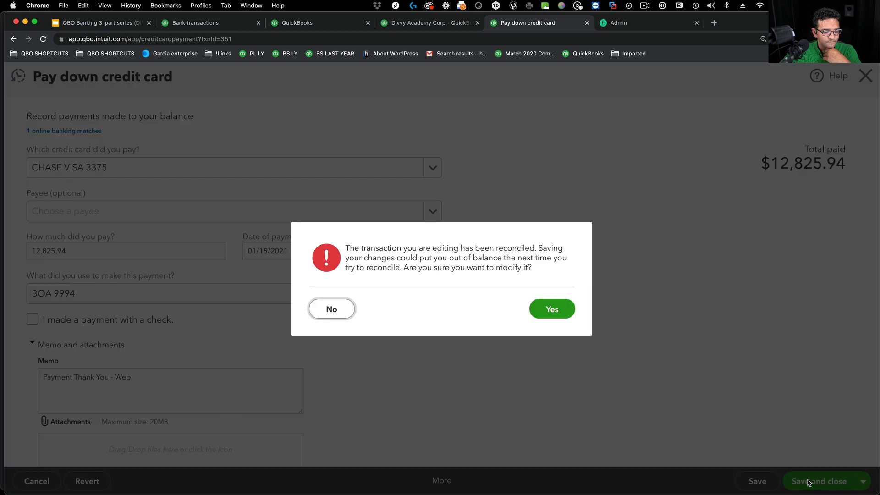
click(550, 309)
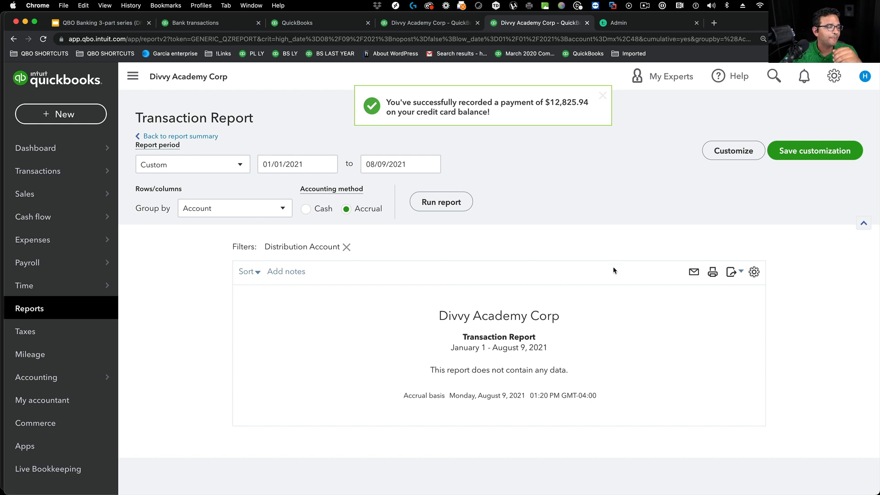
Step: Return from the empty TRANSFERS Transaction Report to the Balance Sheet
click(602, 94)
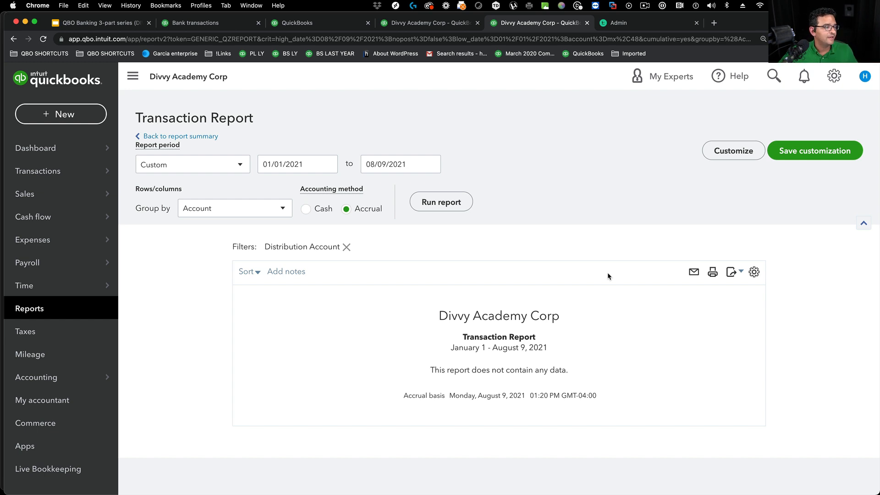
mouse_move(583, 271)
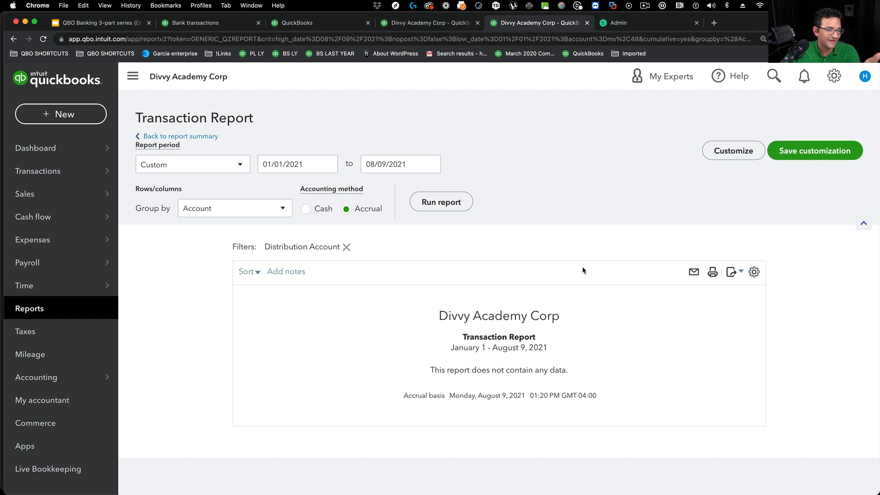
mouse_move(30, 281)
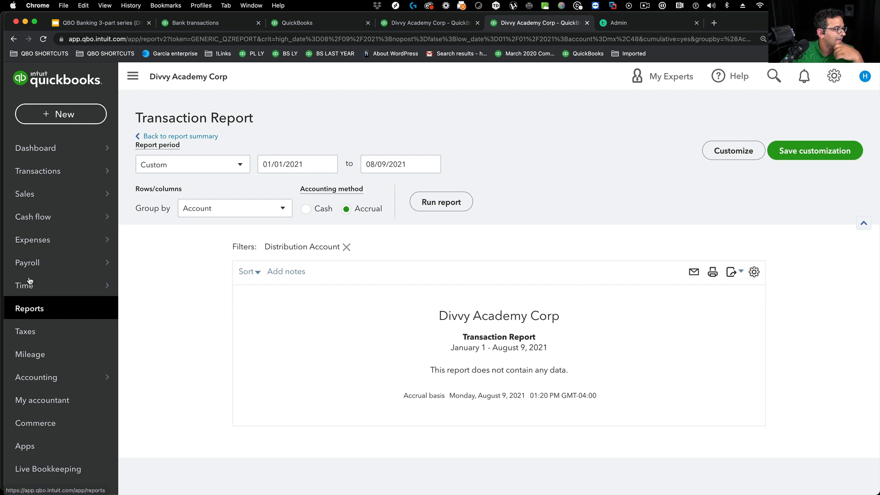
mouse_move(39, 303)
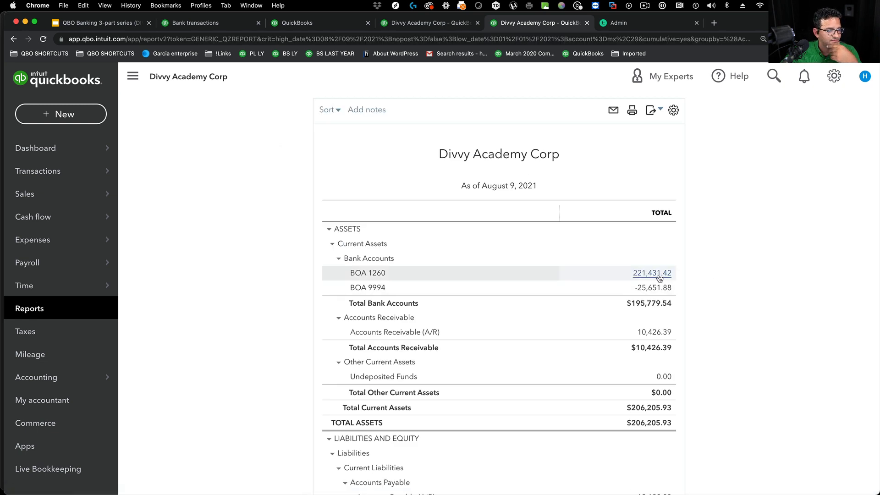
click(650, 273)
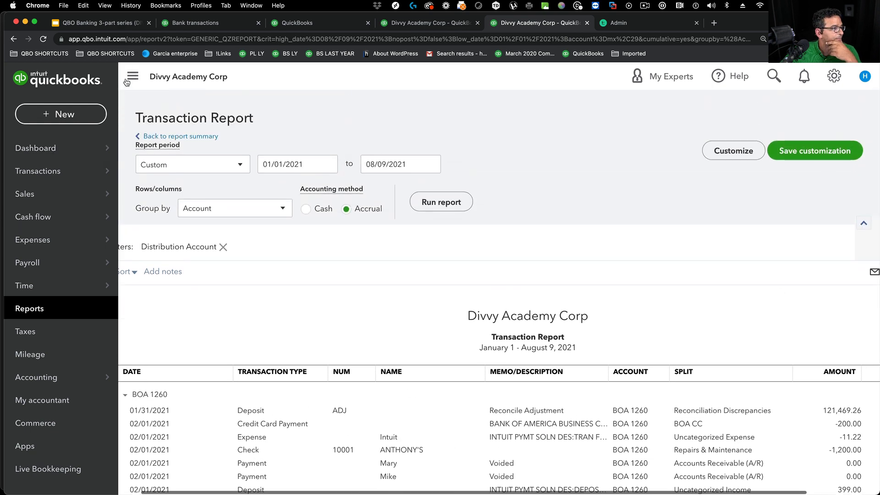
click(823, 272)
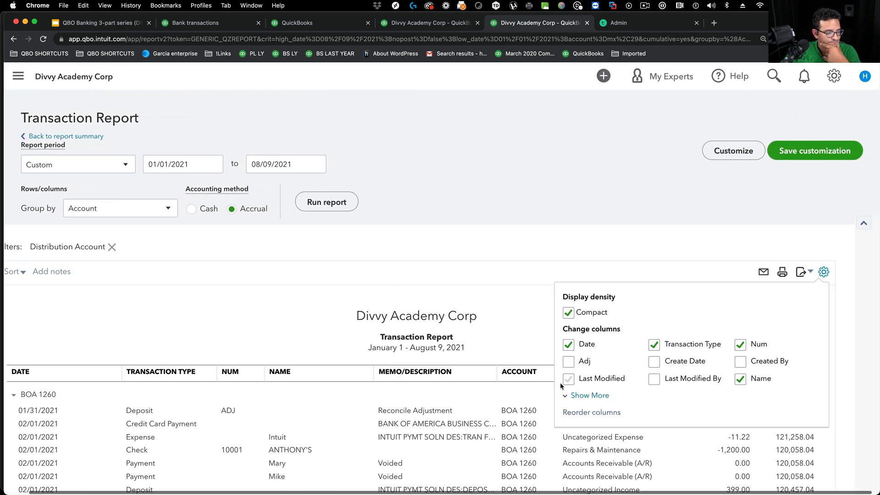
click(589, 395)
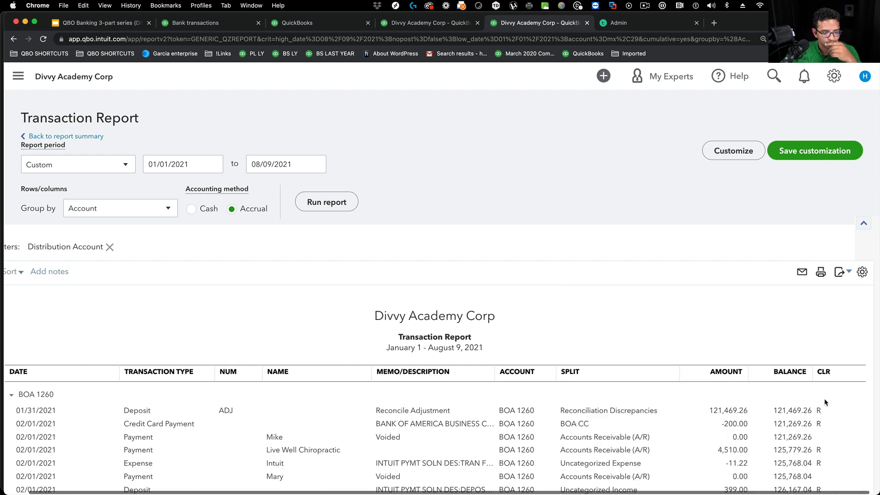
click(863, 273)
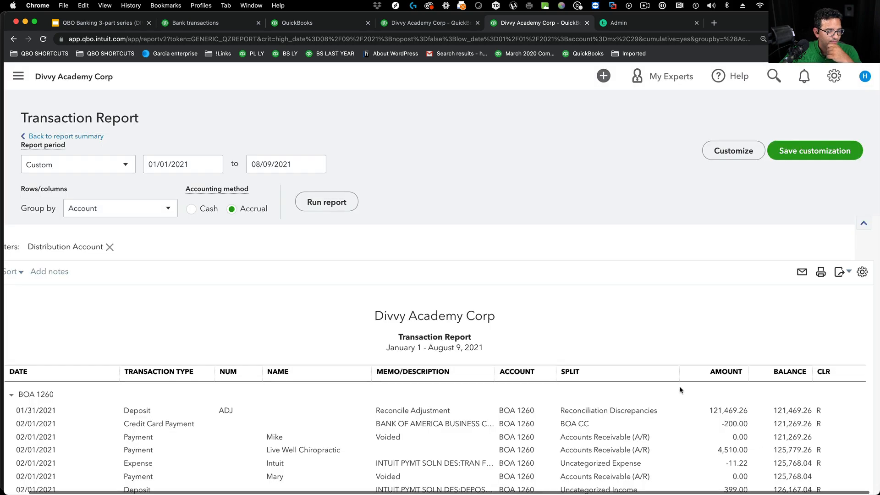
scroll(down, 3)
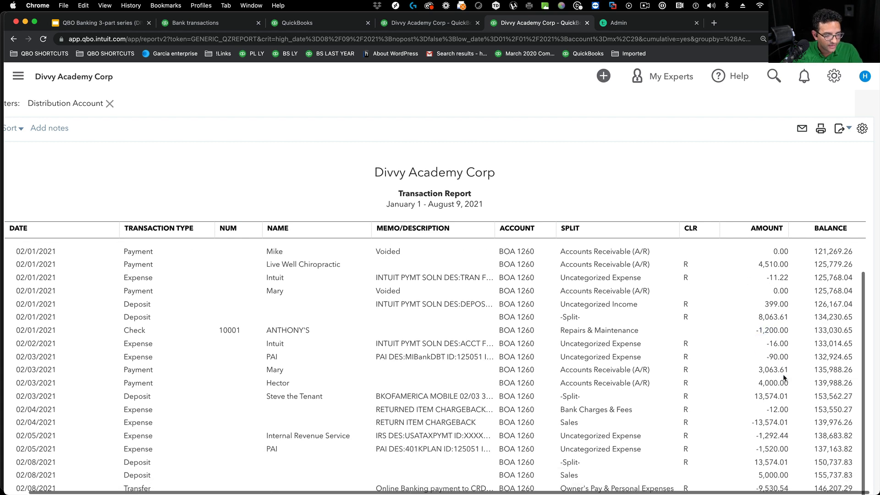
scroll(down, 3)
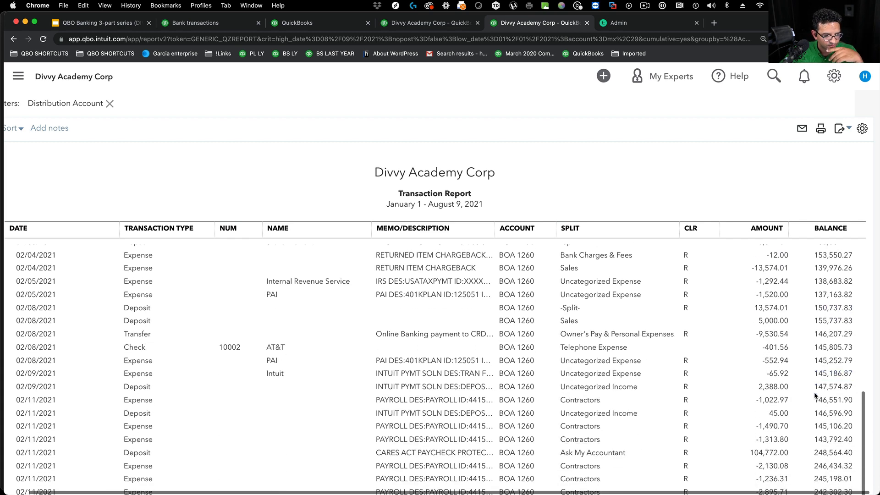
scroll(down, 3)
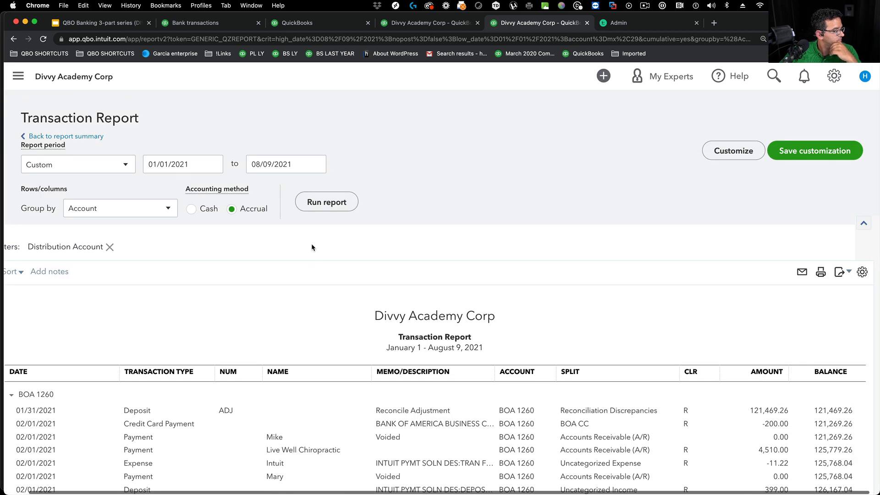
mouse_move(154, 259)
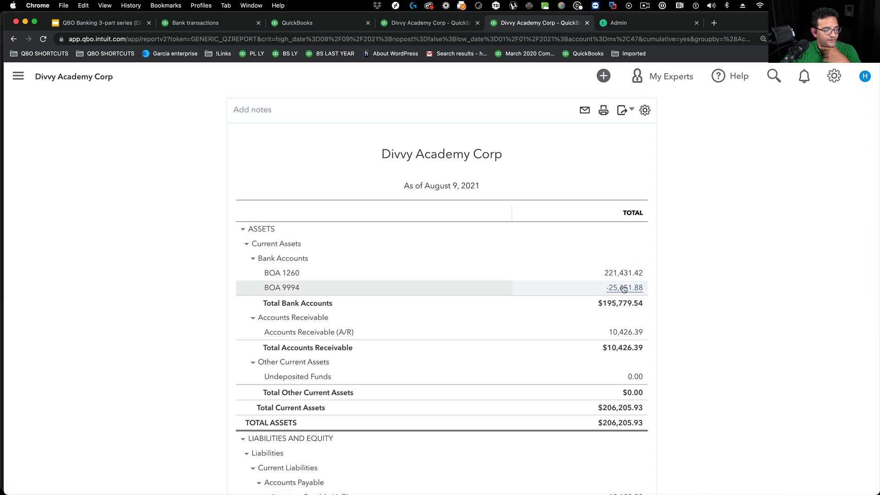
Step: Drill into the BOA 9994 balance and add the CLR column to its Transaction Report
click(624, 287)
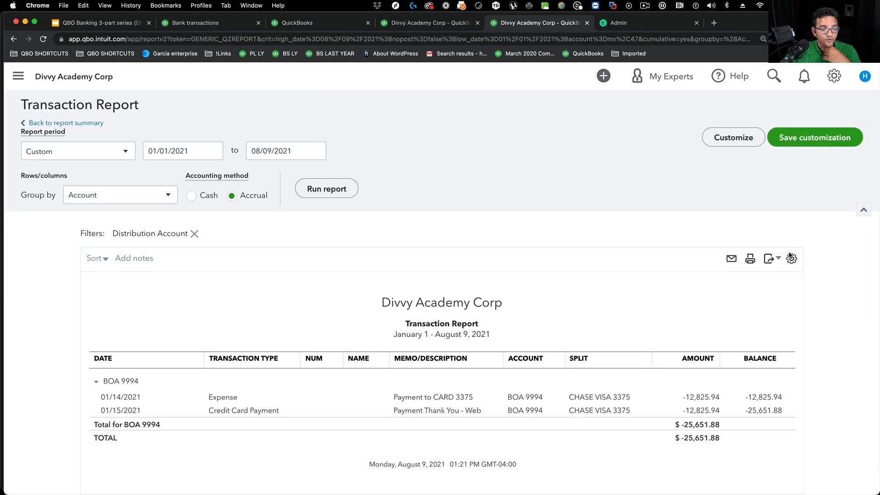
click(791, 258)
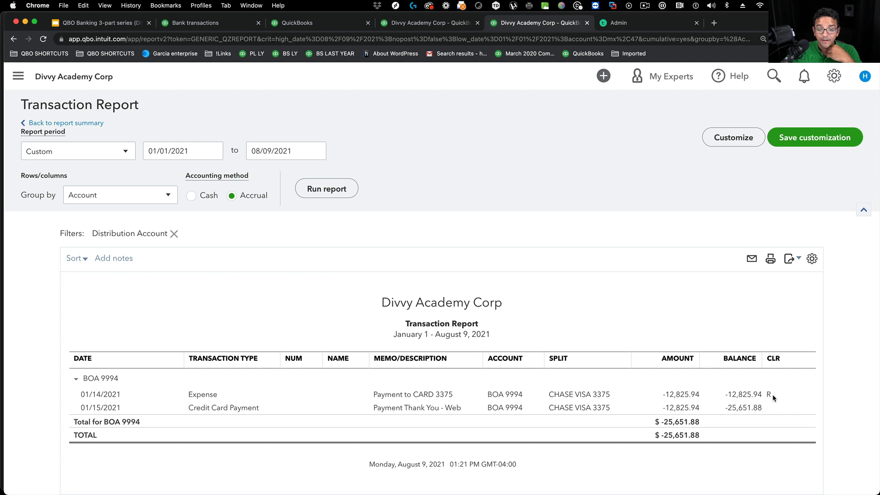
mouse_move(769, 398)
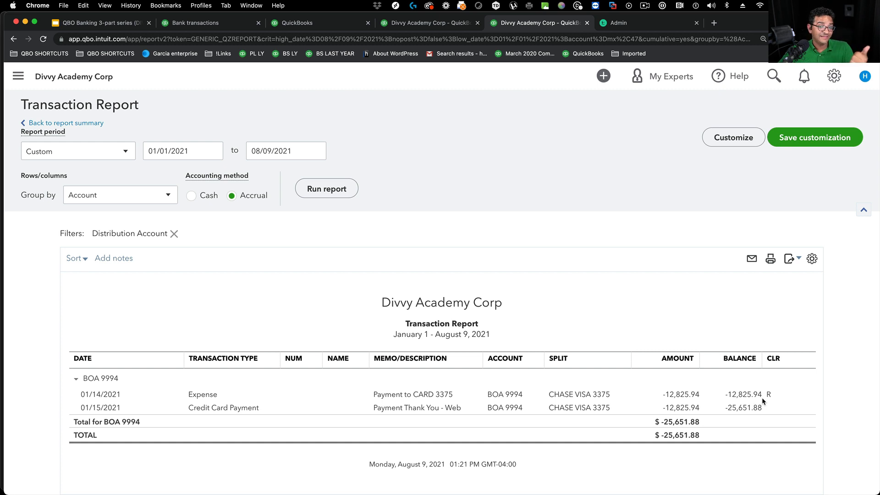
mouse_move(774, 401)
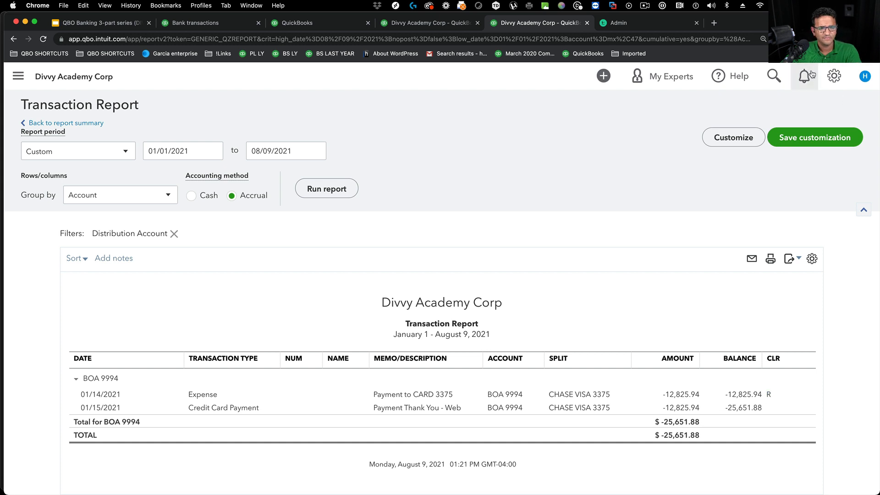
Step: Go to the chart of accounts and bring up the BOA 9994 account register
click(834, 76)
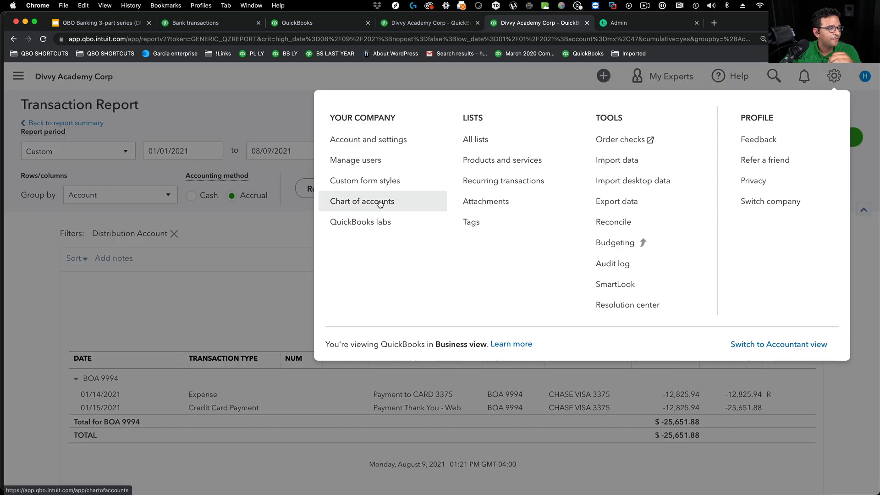
click(362, 200)
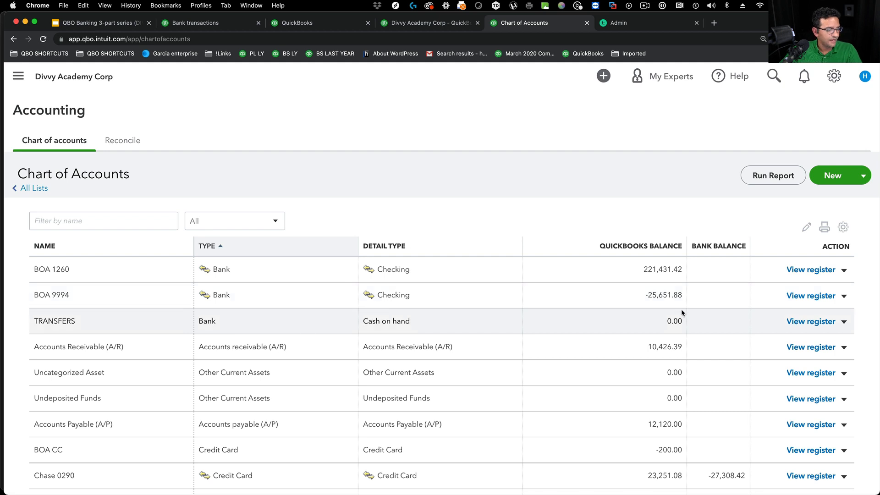
click(810, 296)
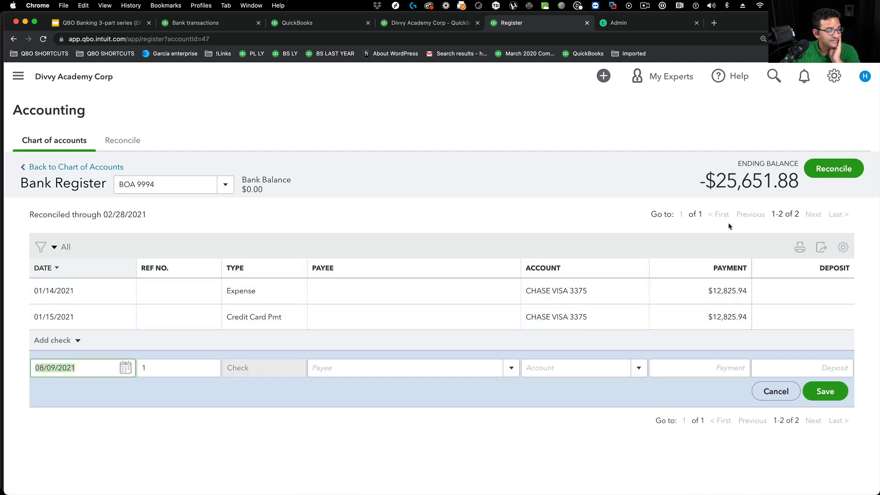
Step: Show the reconcile status column in the BOA 9994 register
click(843, 246)
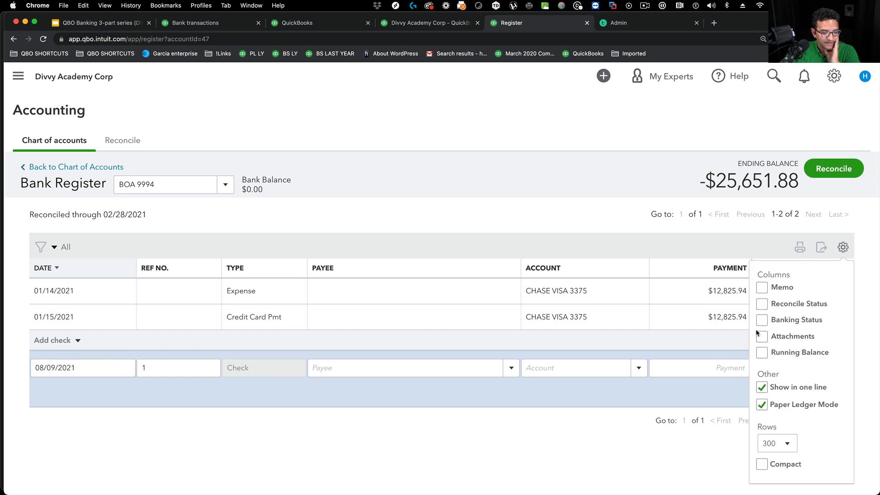
click(762, 320)
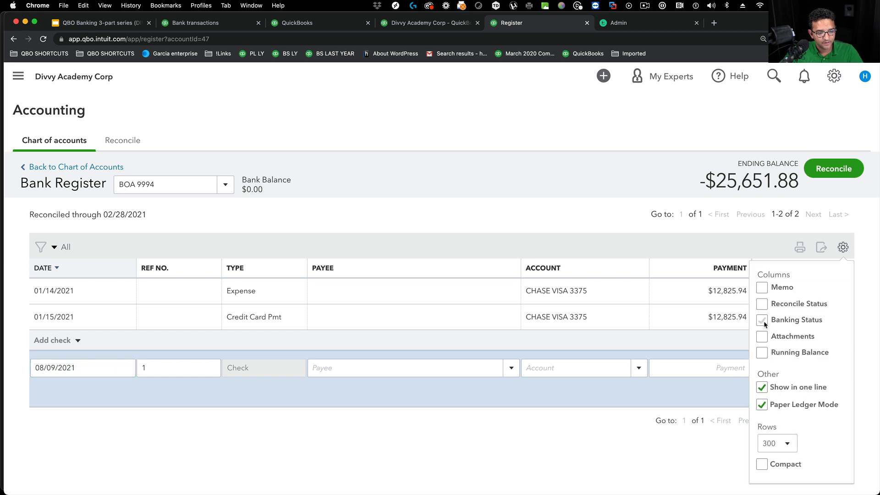
click(762, 303)
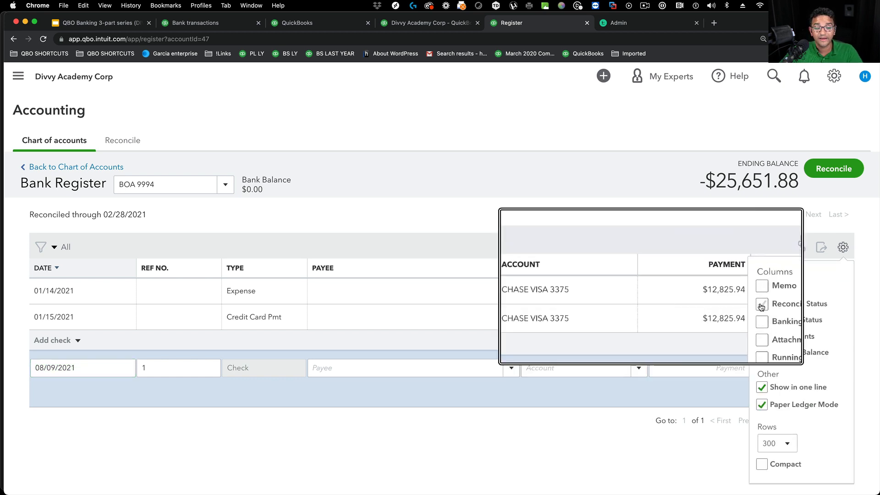
click(761, 303)
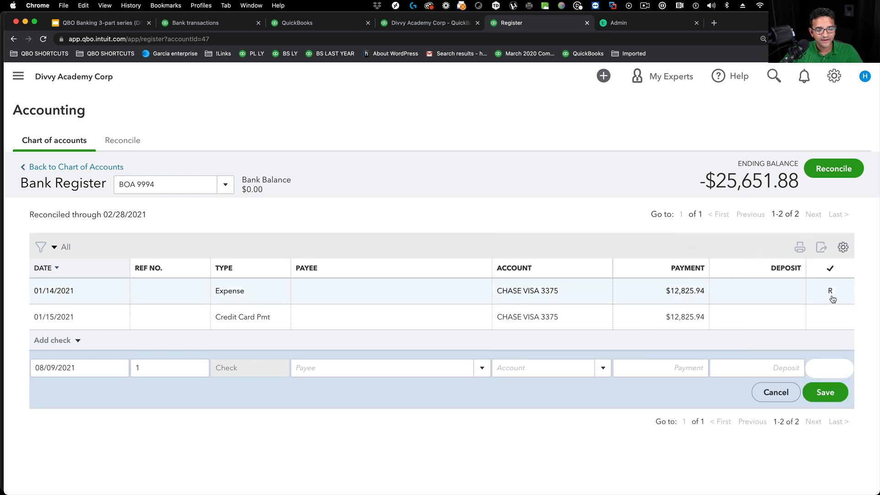
mouse_move(830, 292)
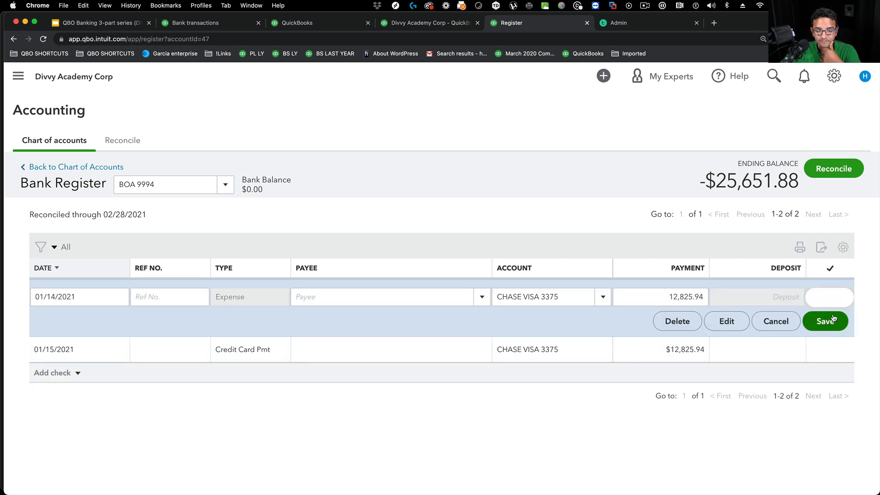
click(825, 321)
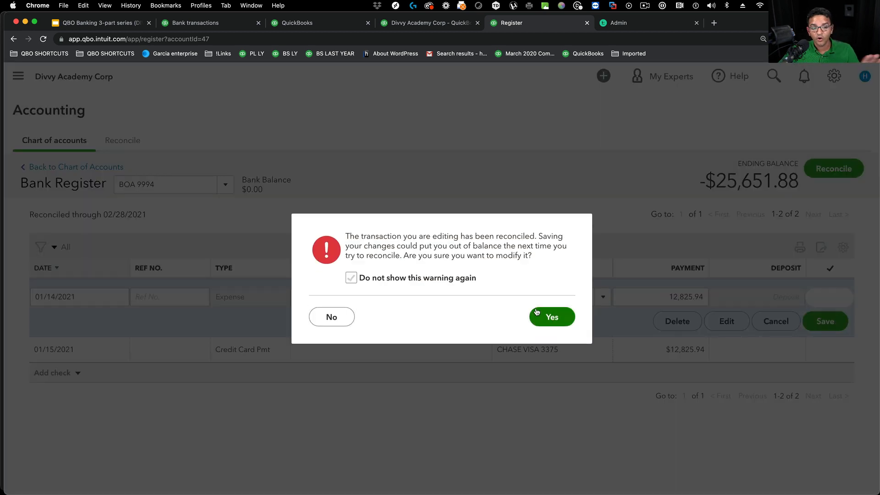
click(551, 316)
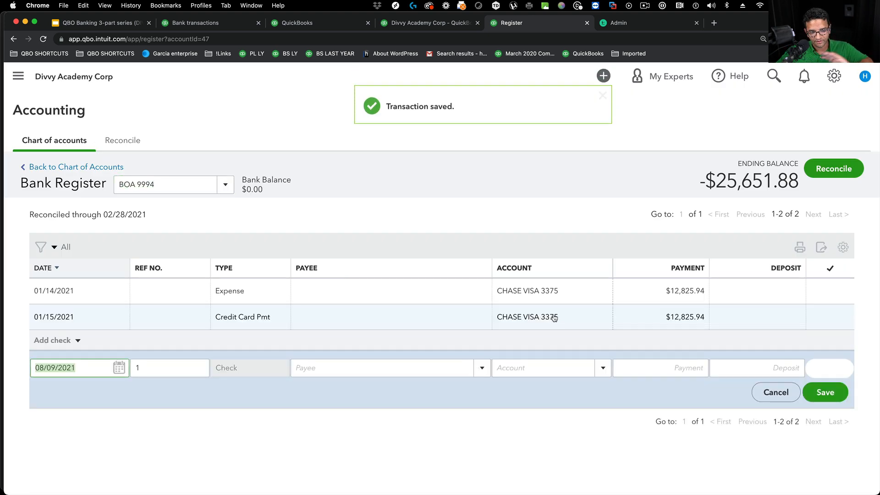
mouse_move(564, 312)
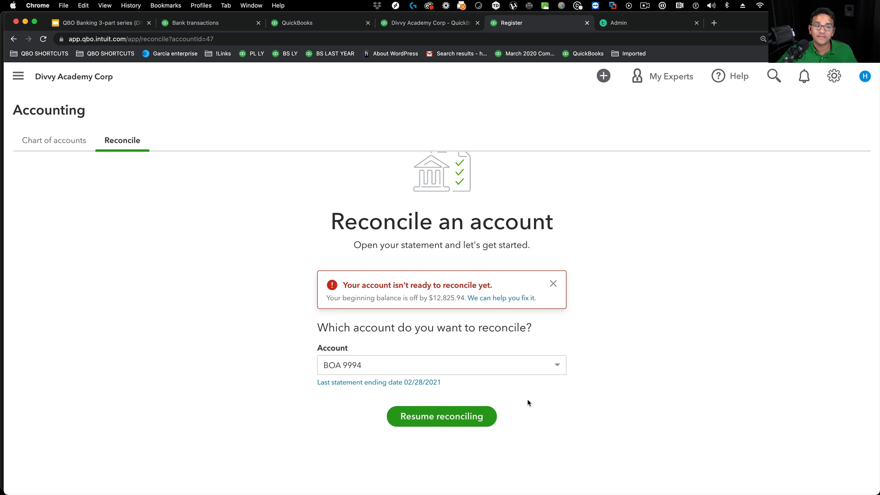
mouse_move(435, 449)
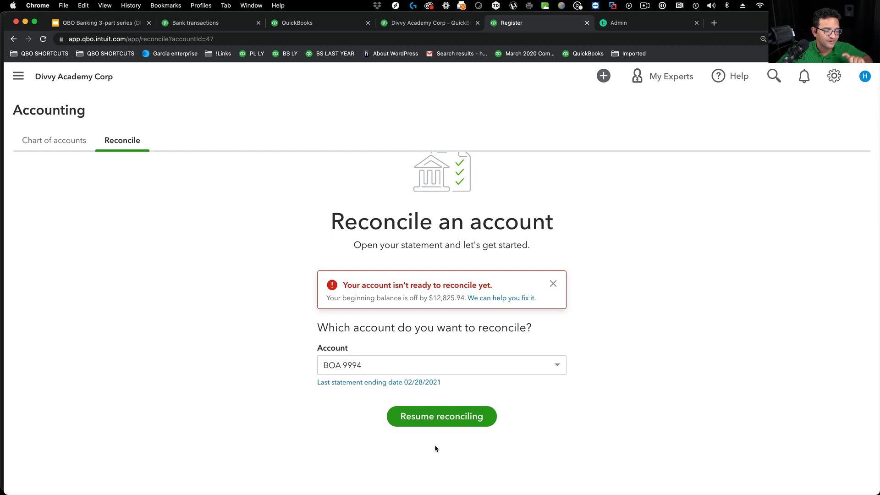
click(441, 417)
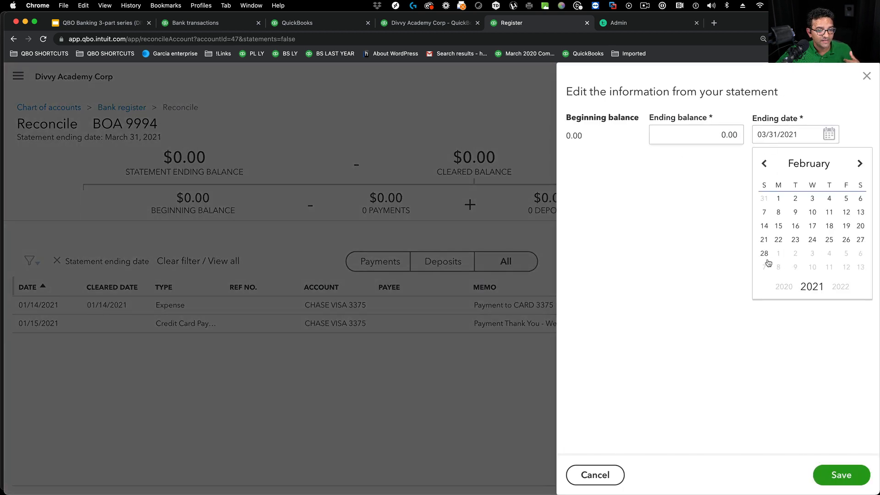
click(763, 253)
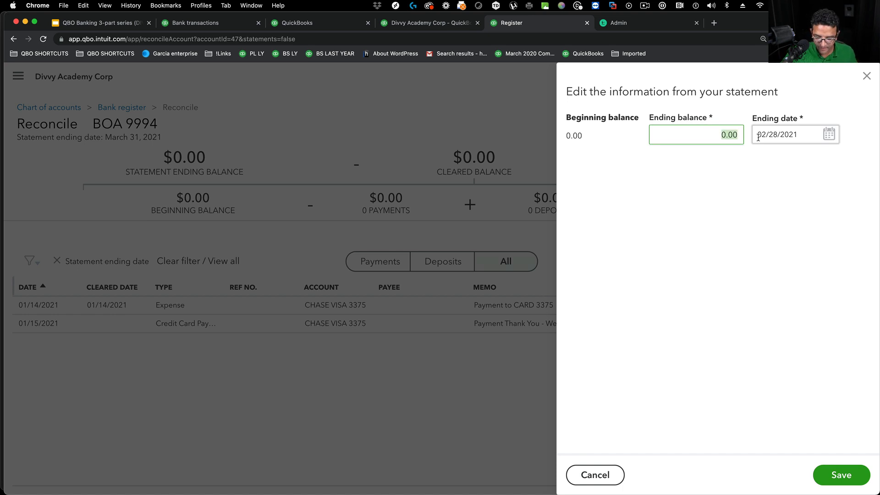
text(-12825.94)
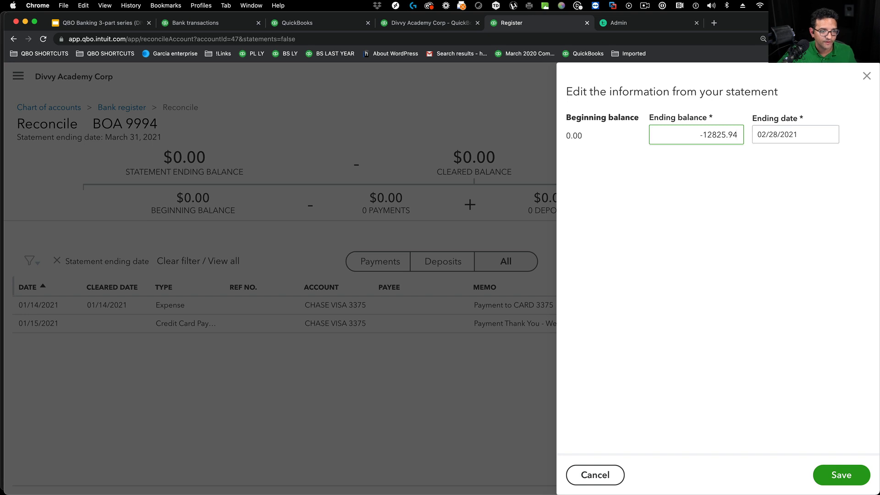
click(840, 474)
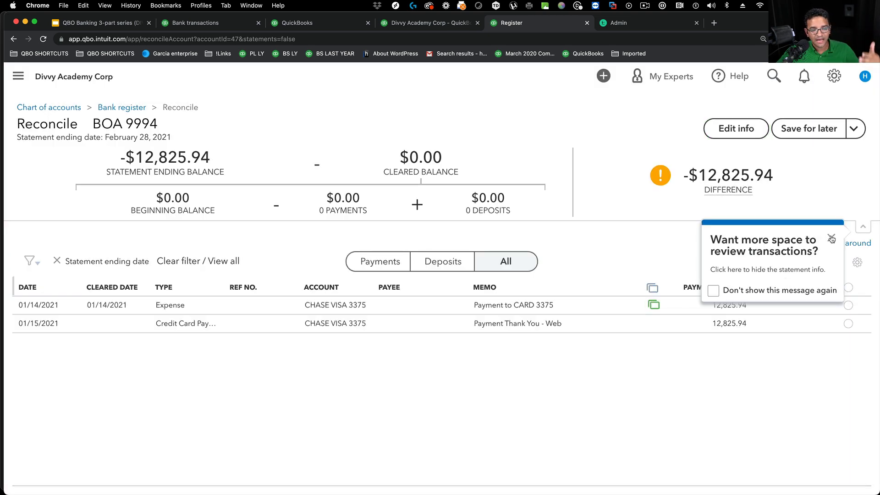
click(833, 238)
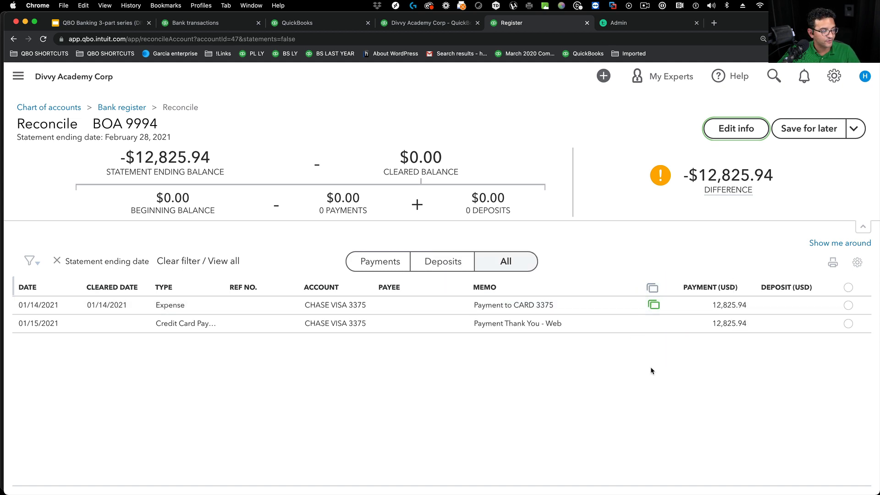
mouse_move(671, 325)
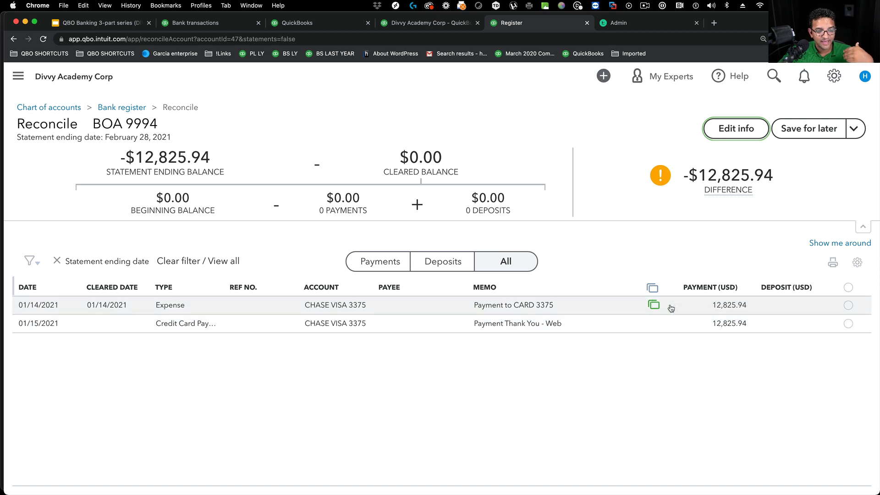
Step: Clear the 01/14/2021 expense and delete the duplicate 01/15/2021 credit card payment
click(847, 304)
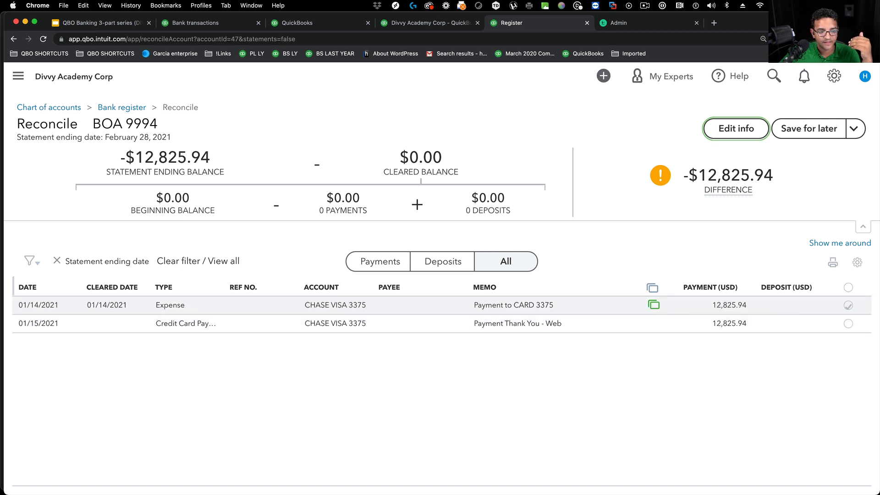
click(848, 305)
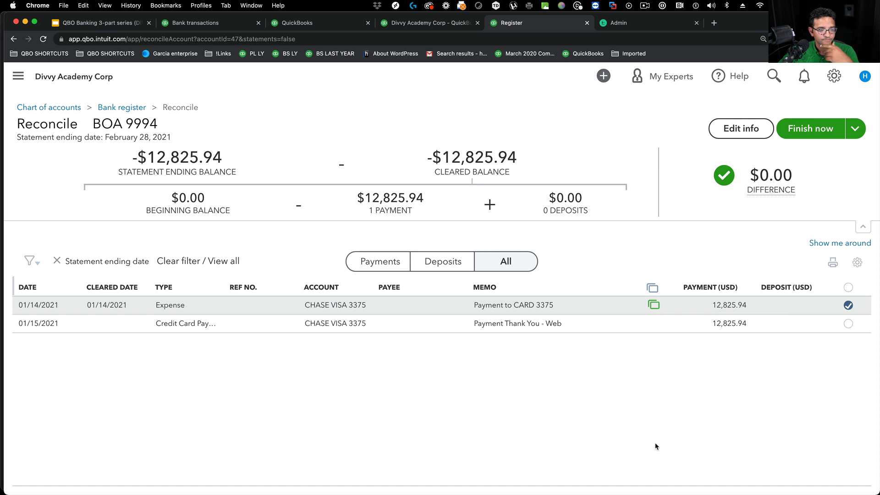
mouse_move(541, 327)
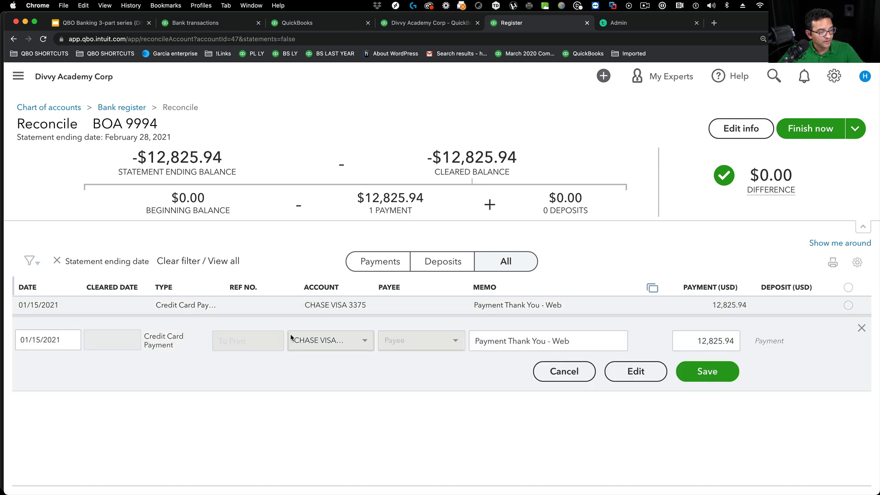
click(635, 371)
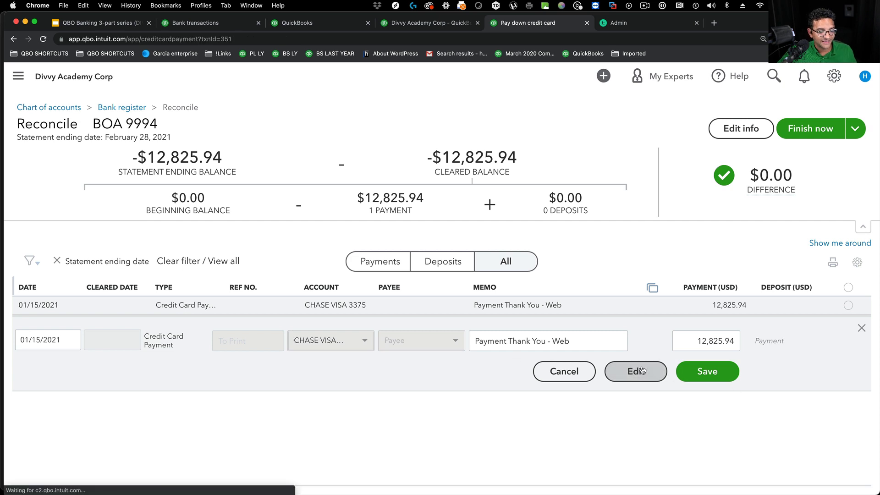
click(635, 371)
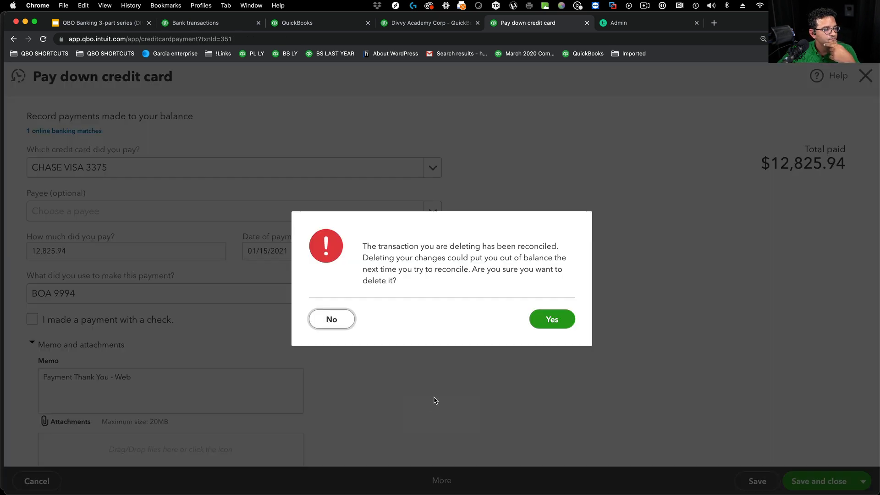
click(551, 319)
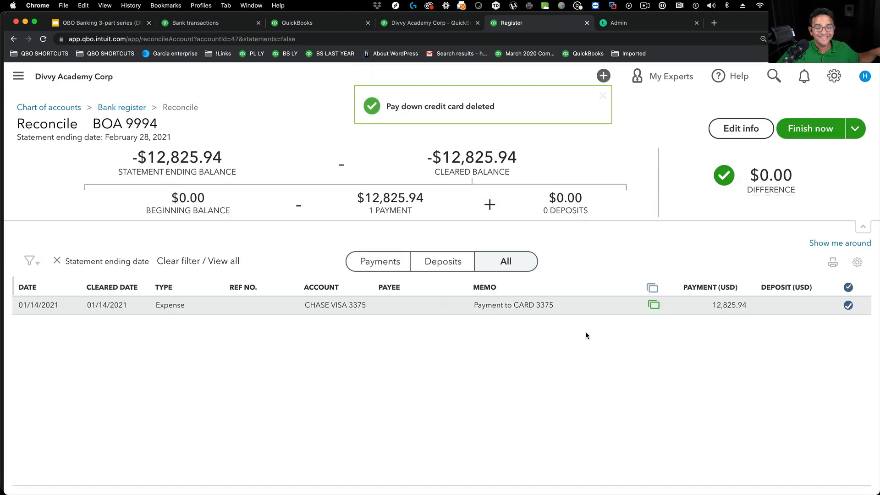
mouse_move(586, 333)
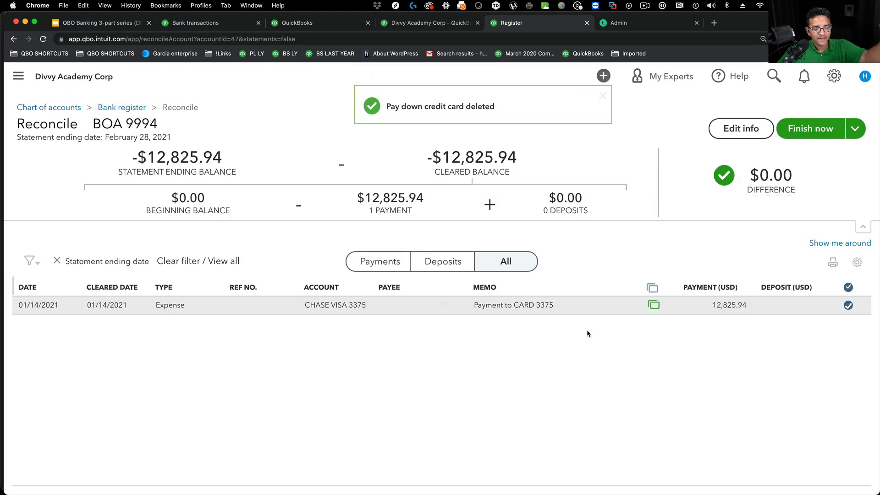
Step: Finish the BOA 9994 reconciliation at a $0.00 difference
click(809, 128)
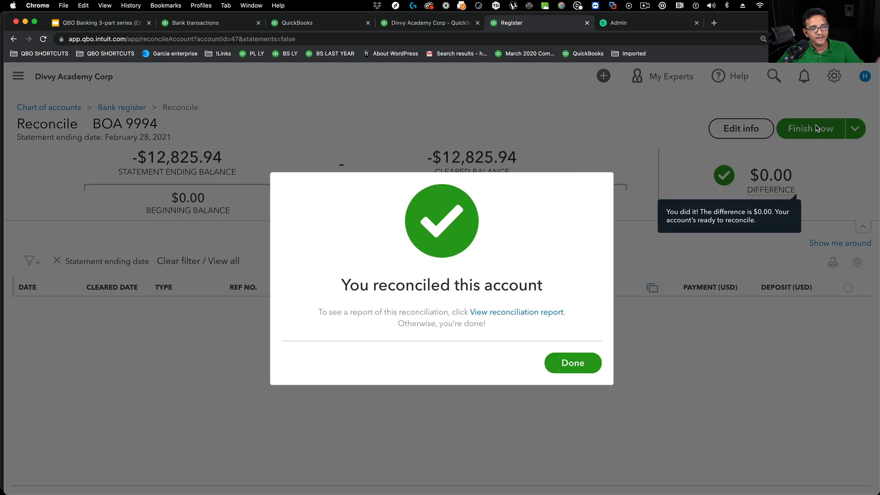
click(572, 363)
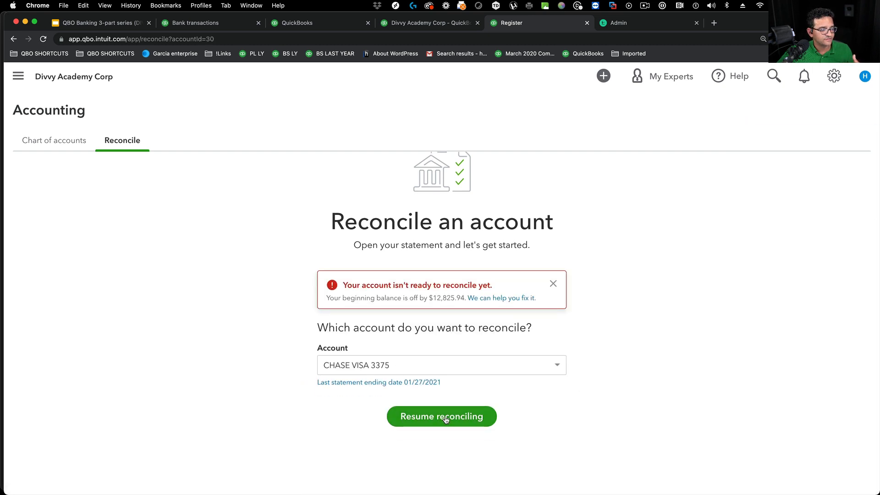
click(441, 416)
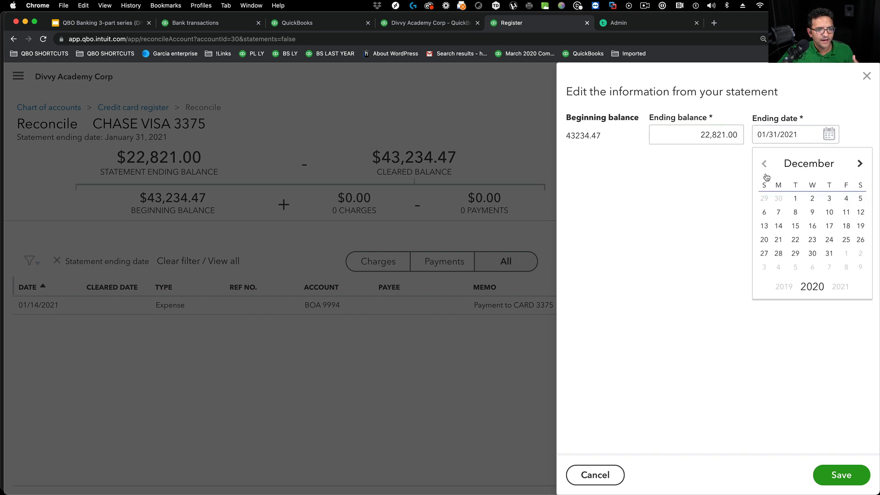
click(859, 163)
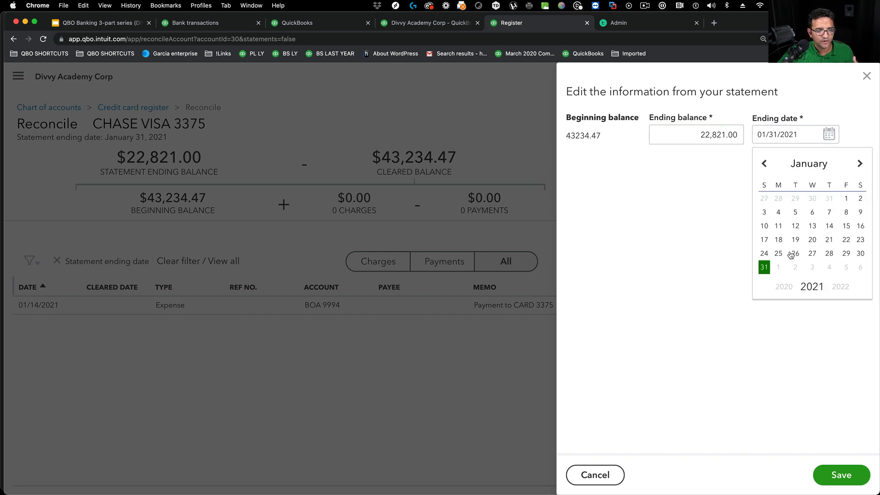
click(794, 253)
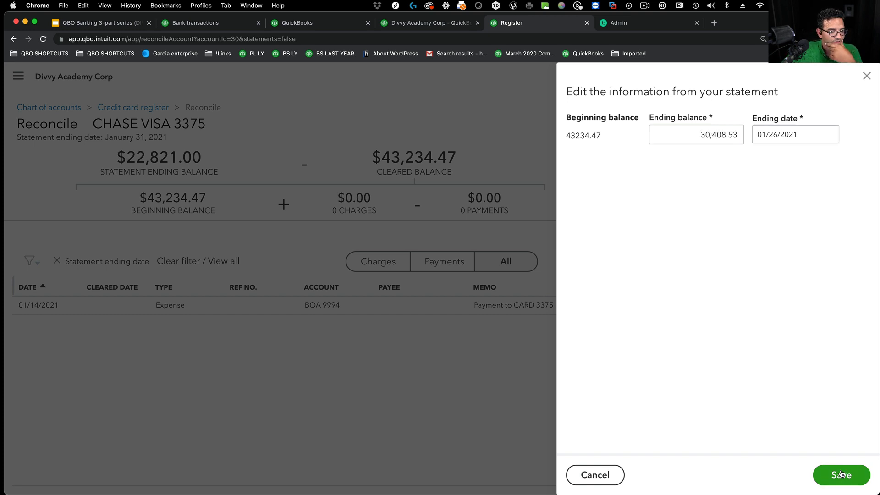
click(840, 475)
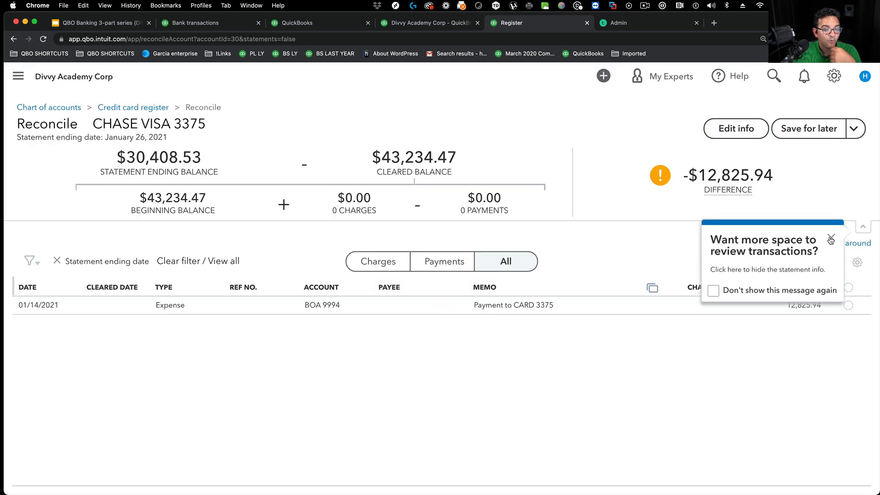
click(831, 238)
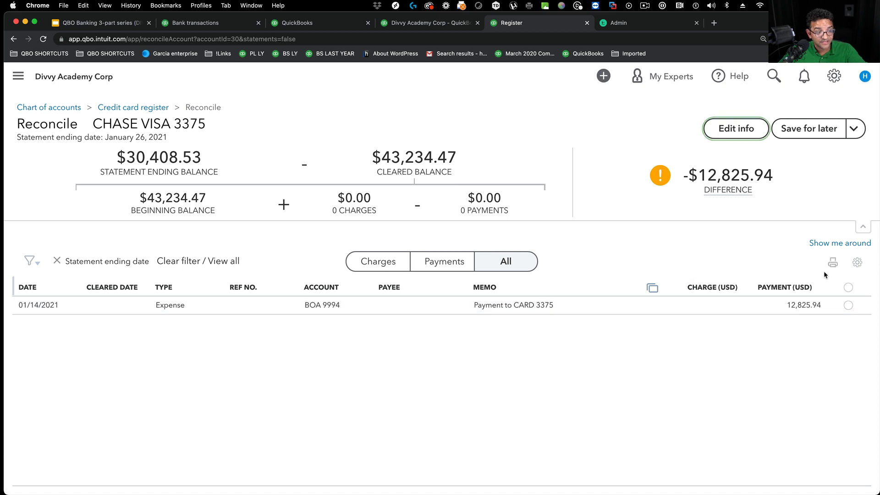
mouse_move(438, 288)
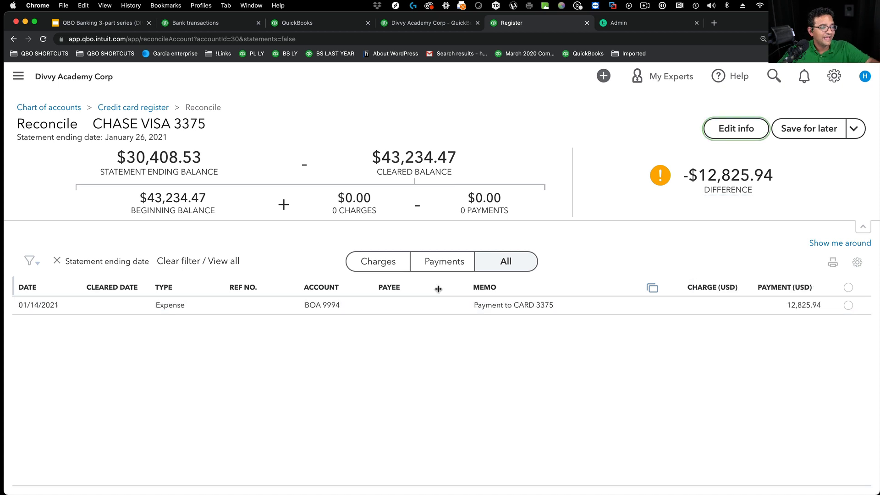
Step: Clear the 01/14 $12,825.94 payment and finish the CHASE VISA 3375 reconciliation at $0.00 difference
click(848, 304)
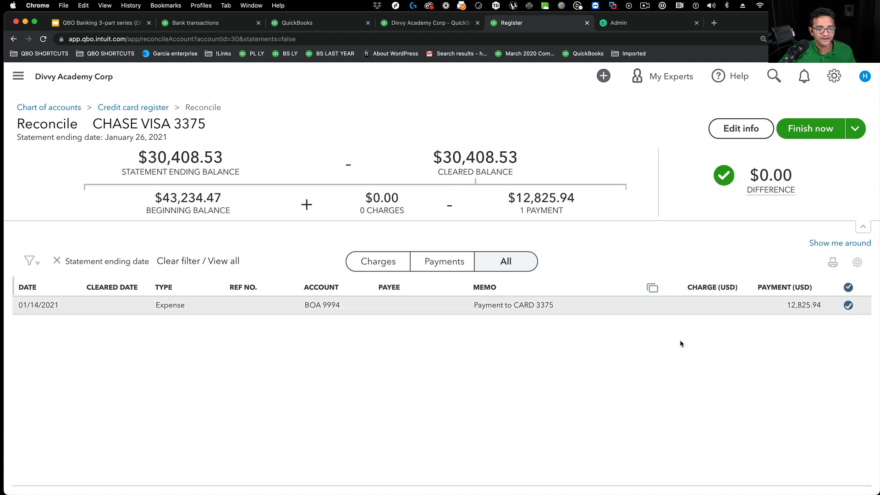
click(809, 129)
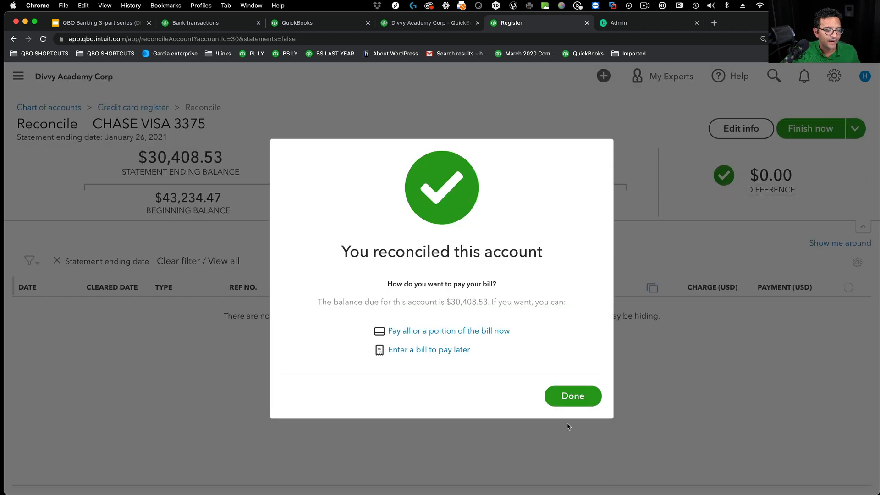
click(572, 396)
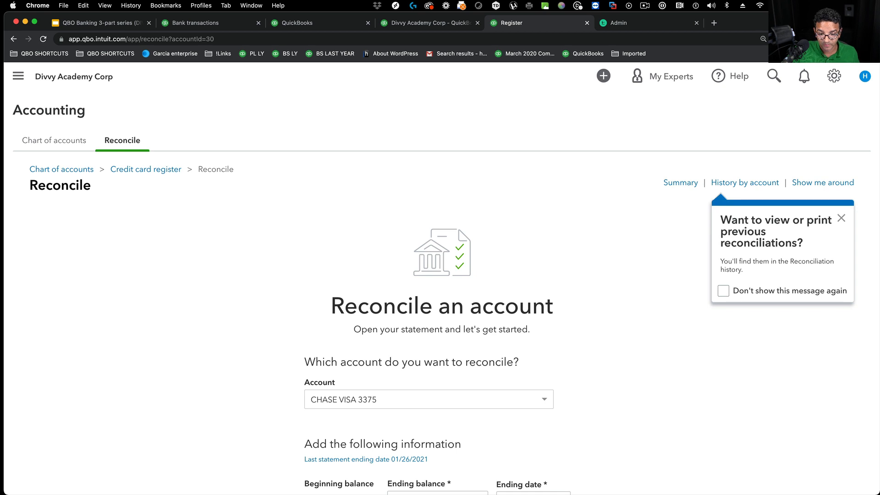